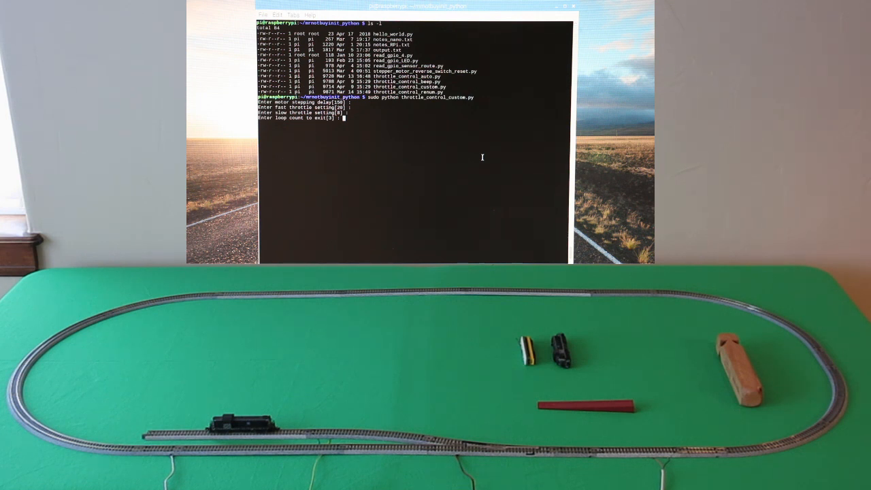
- Enter a loop count of 2 at the prompt to start the train control loop
text(2)
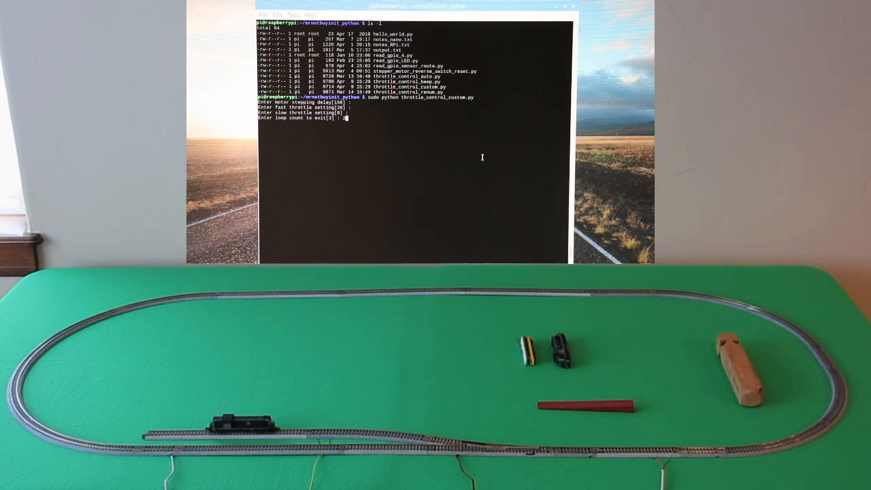
key(Return)
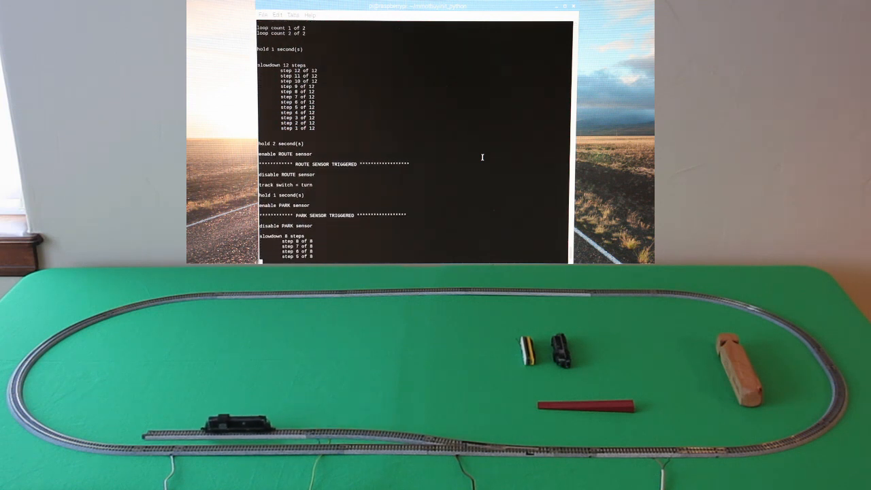
- Open throttle_control_custom.py in vi from the terminal
scroll(down, 3)
text(ls -l)
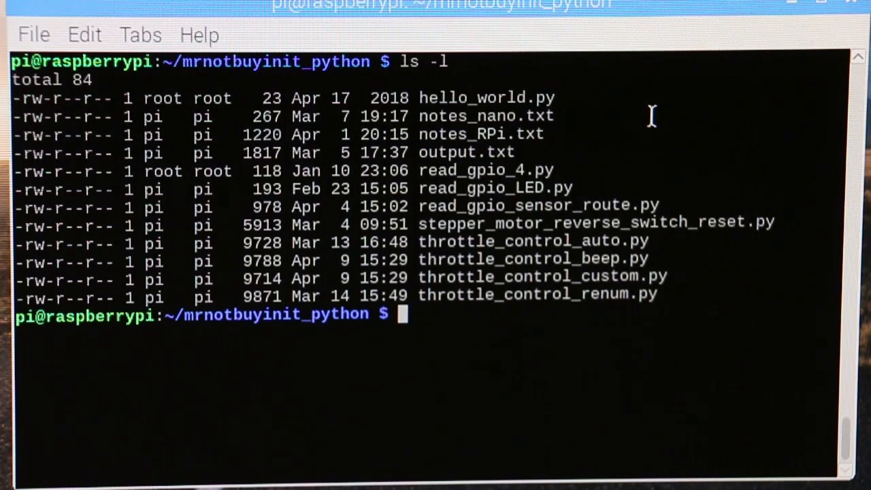
text(vi throttle_control_custom.py)
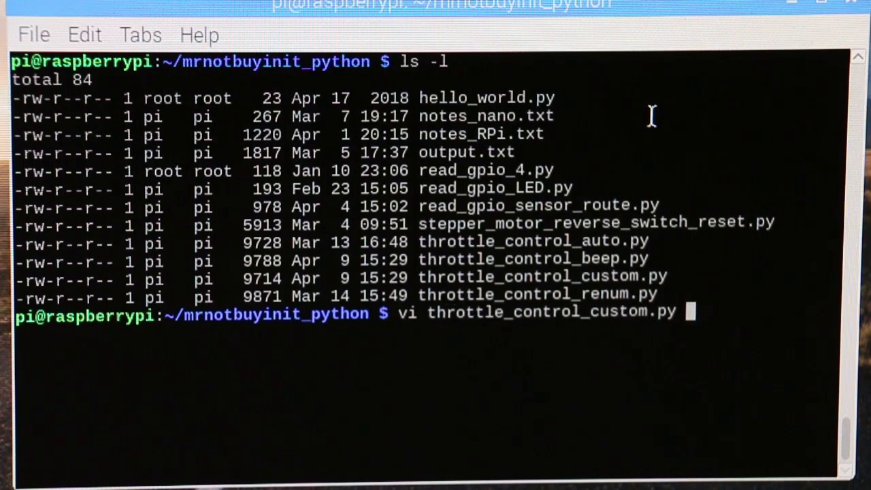
key(Return)
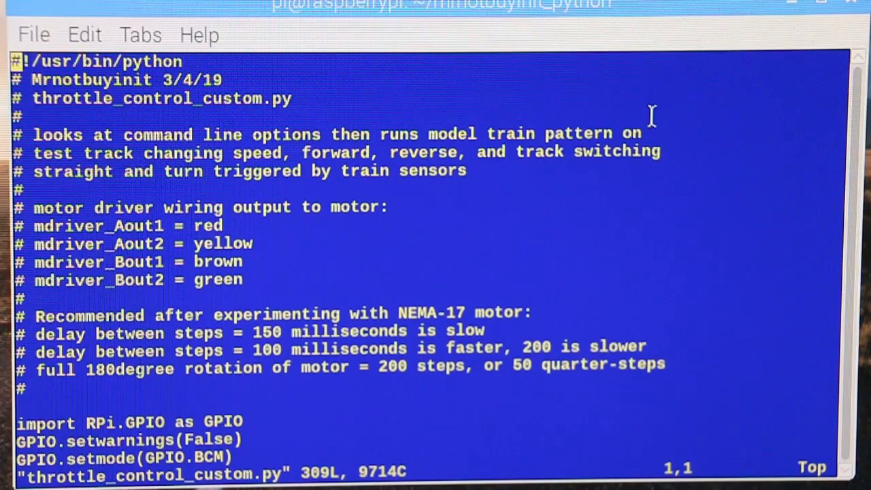
- Step through the sense_route and sense_park pin assignments and their GPIO.setup lines
key(Down)
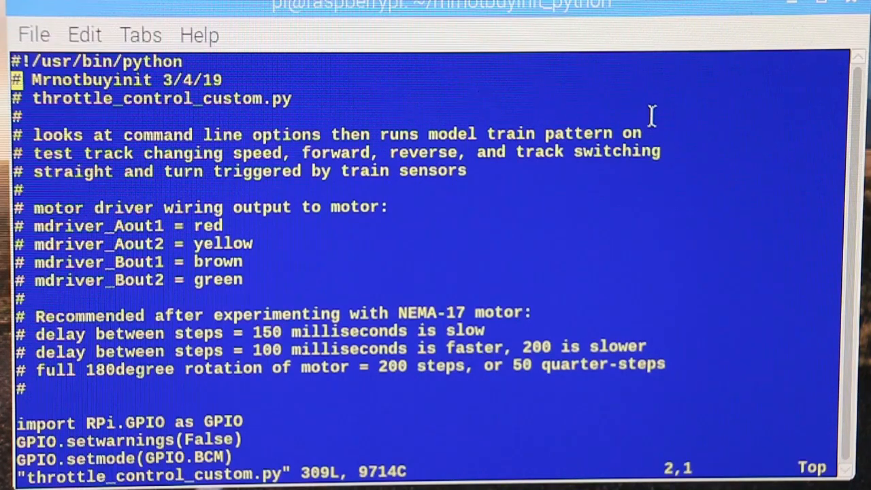
scroll(down, 3)
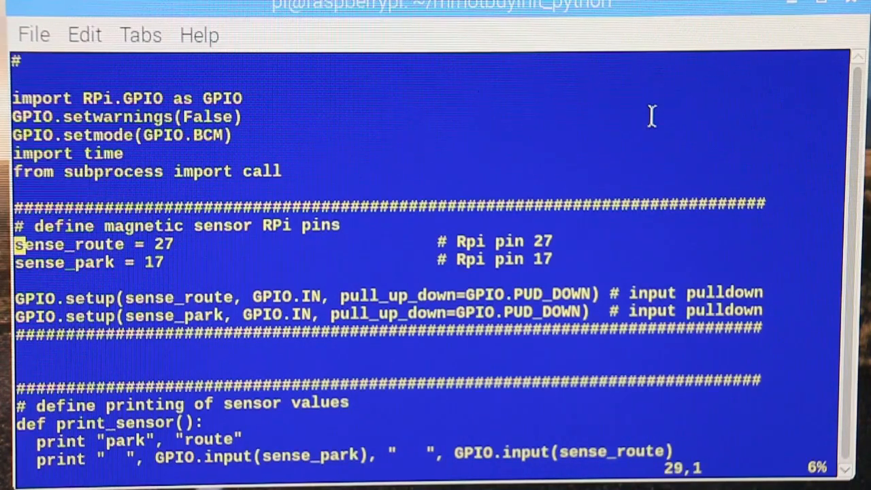
key(Right)
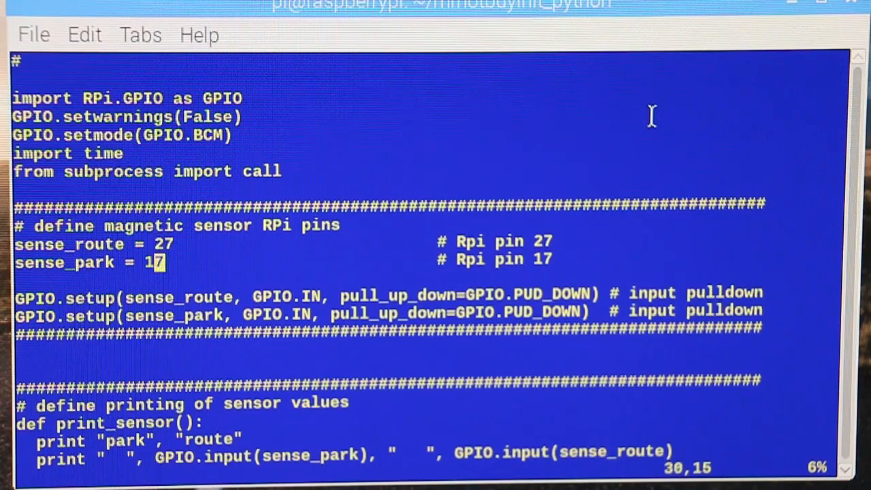
key(Home)
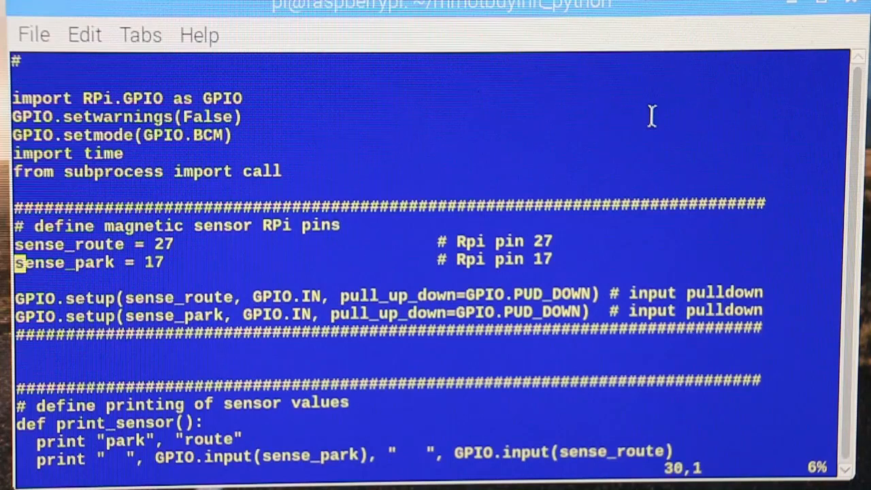
key(Up)
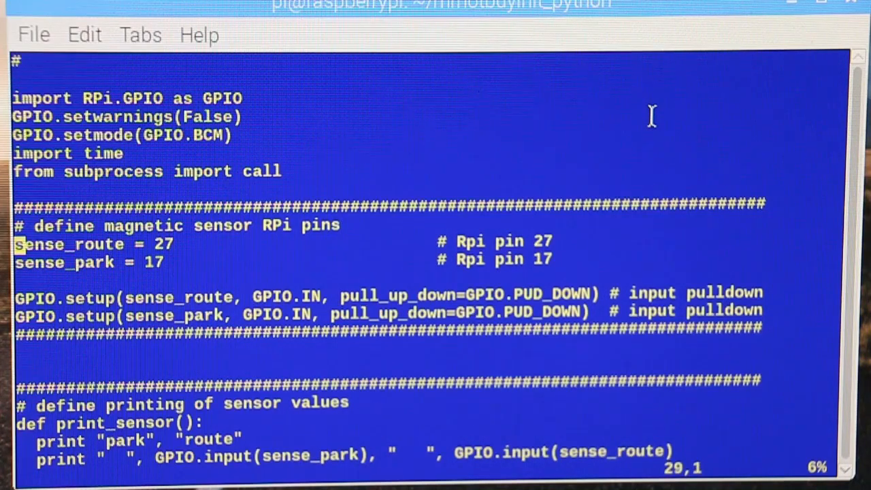
key(Down)
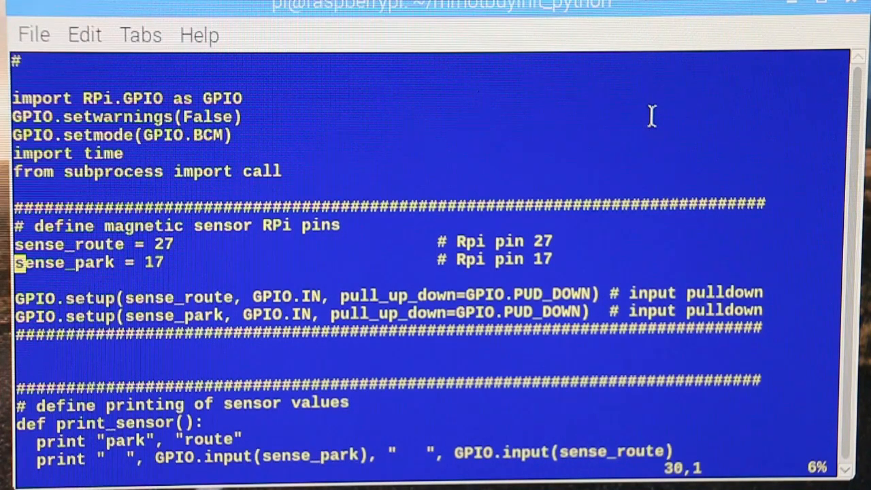
key(Down)
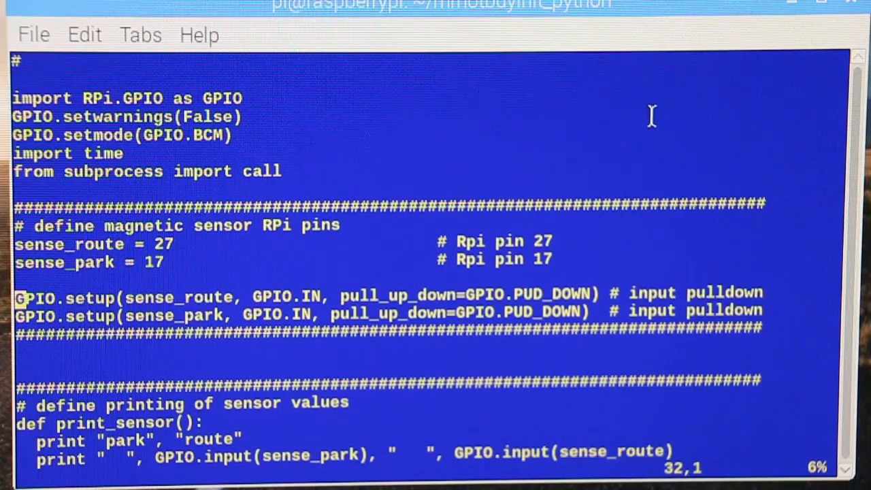
key(Down)
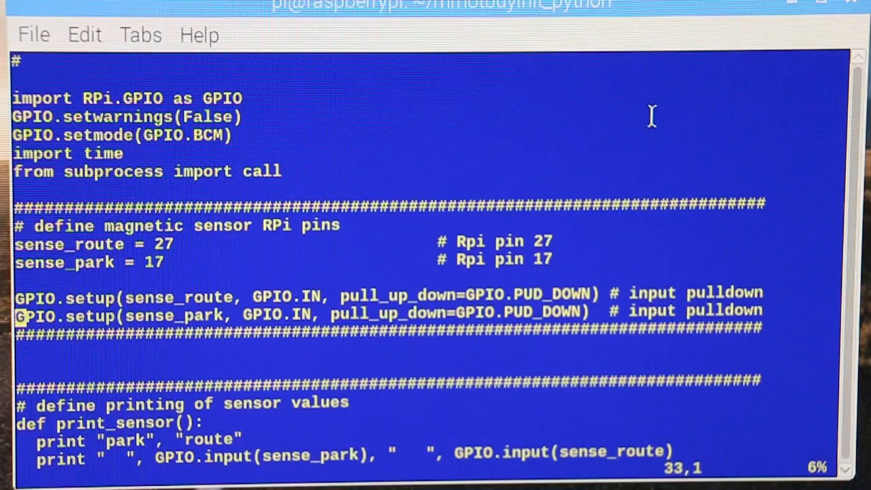
scroll(down, 3)
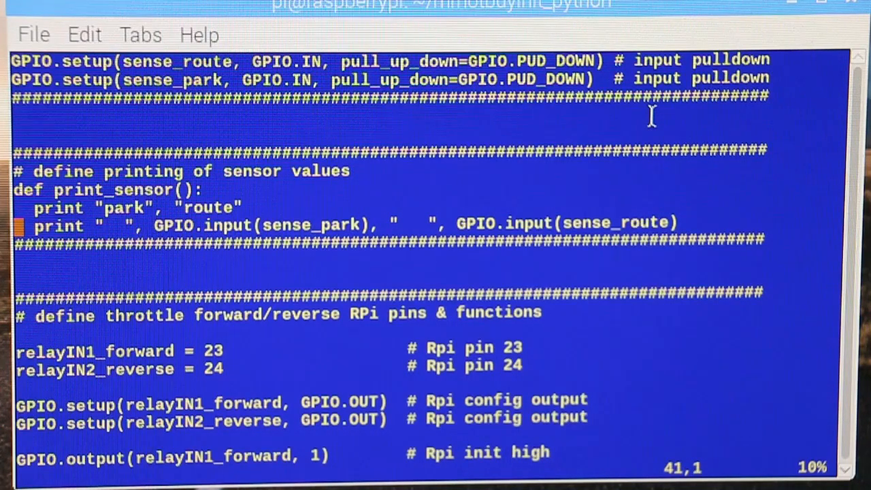
- Walk through the relayIN1_forward and relayIN2_reverse pin assignments, setup and init-high lines
scroll(down, 3)
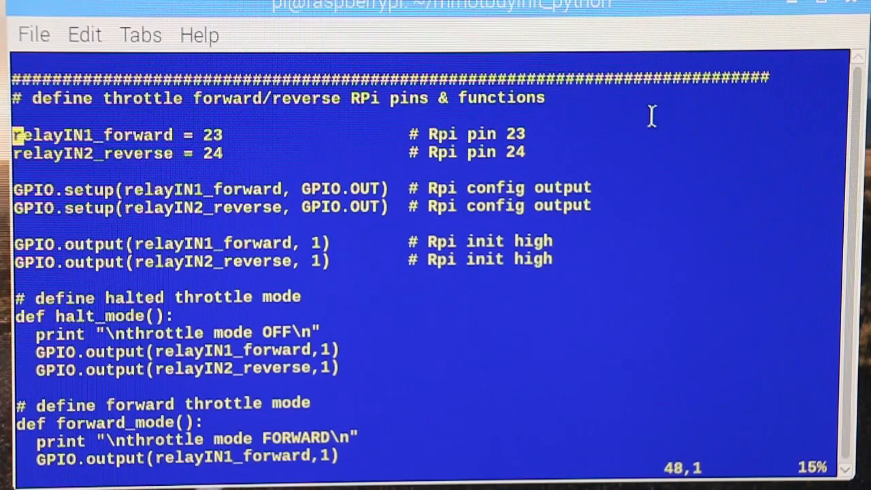
key(Right)
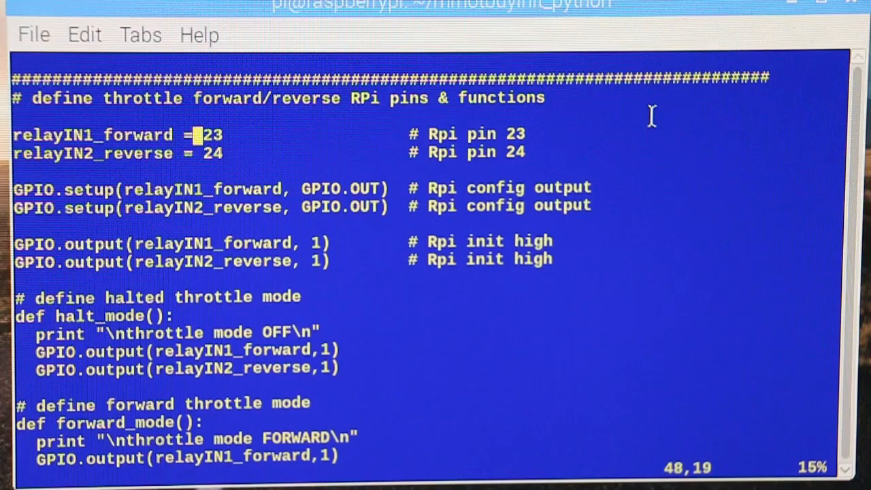
key(Left)
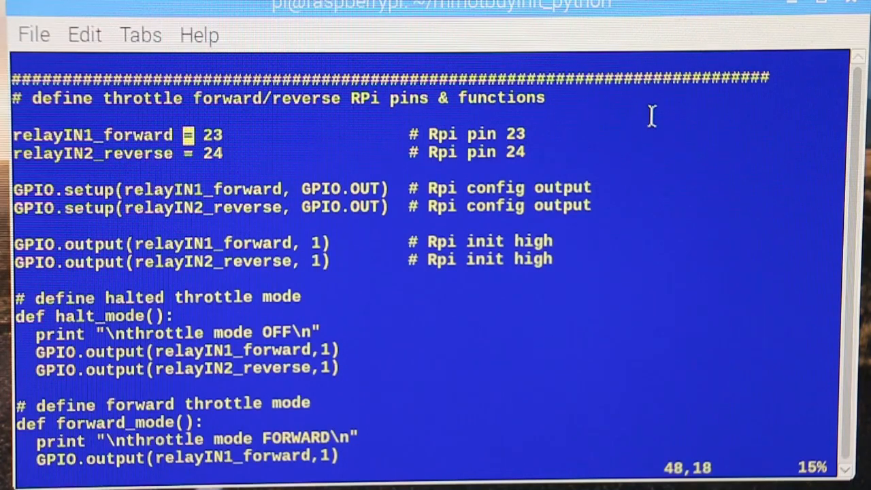
key(Home)
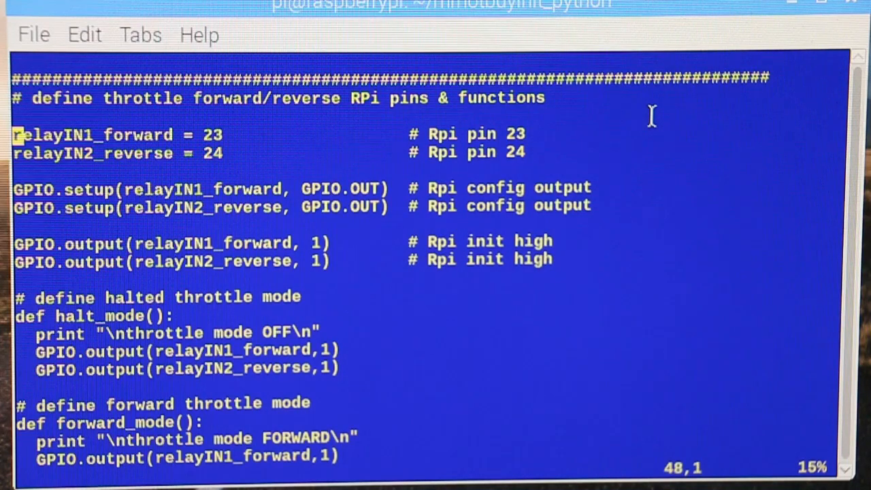
key(Down)
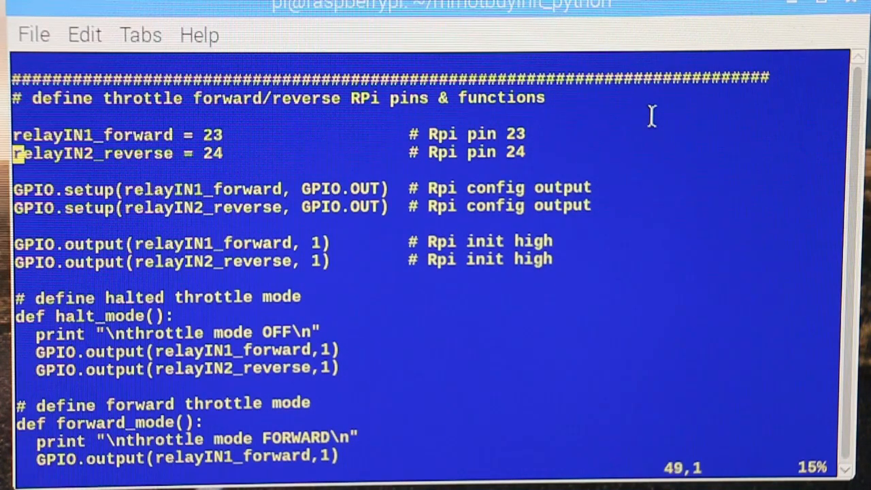
key(Down)
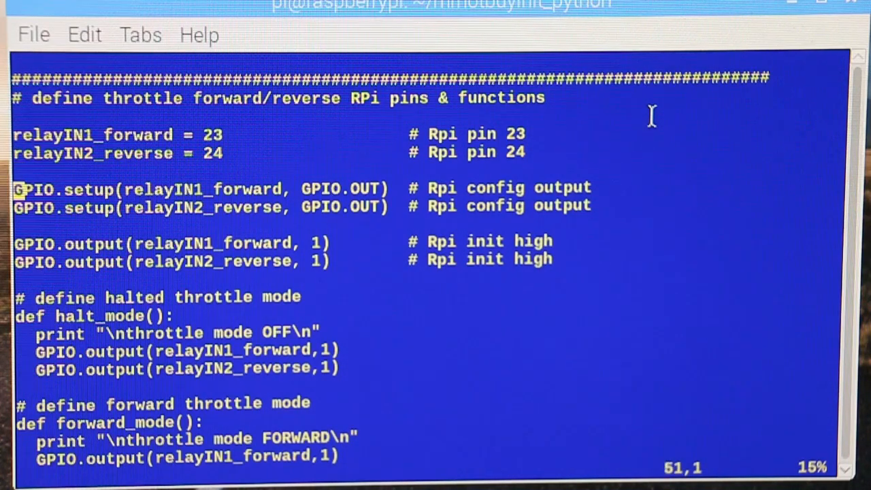
key(Down)
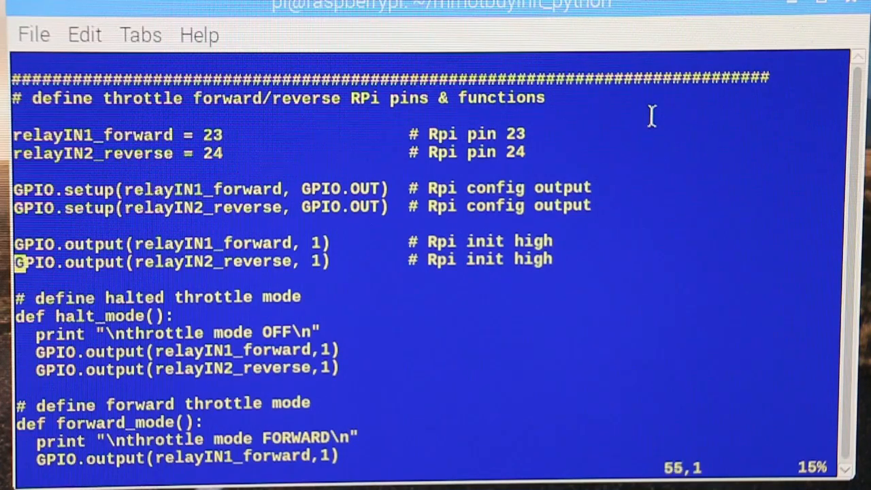
- Step through the halt_mode, forward_mode and reverse_mode relay output lines
scroll(down, 3)
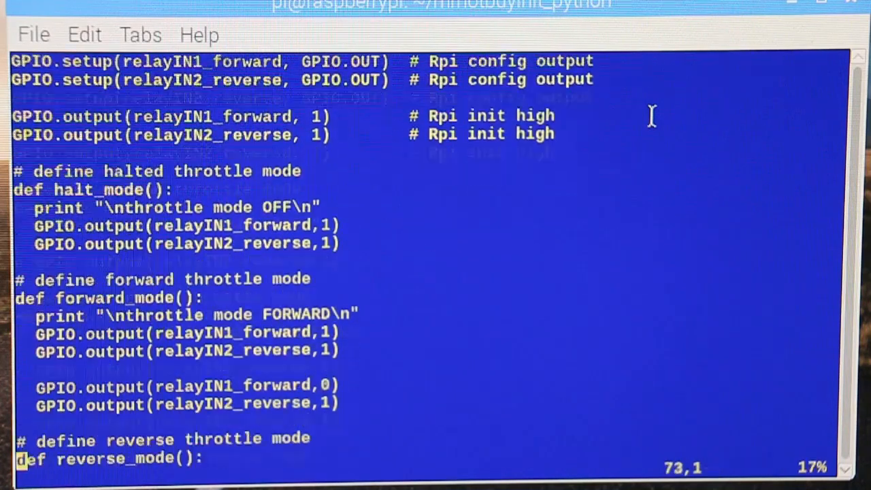
scroll(down, 3)
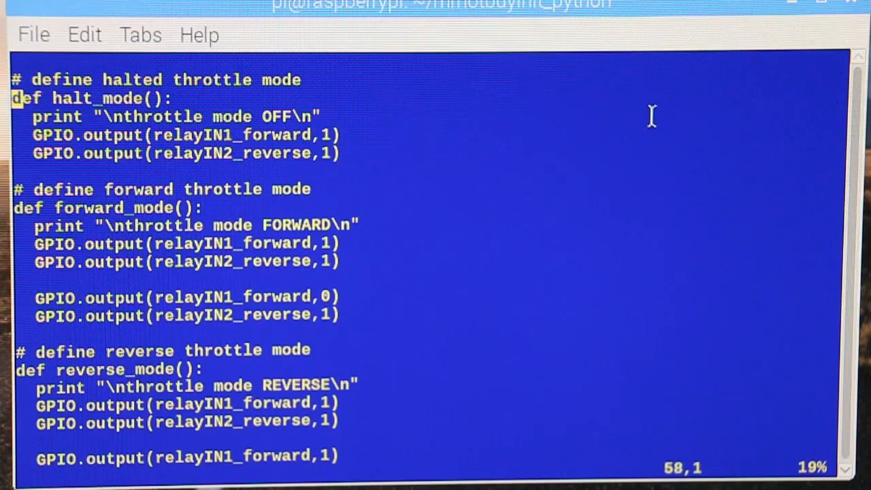
key(Down)
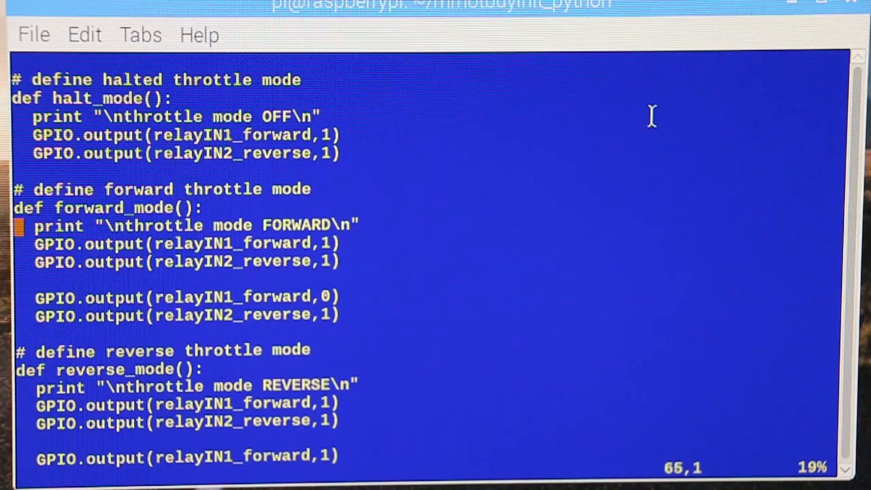
key(Down)
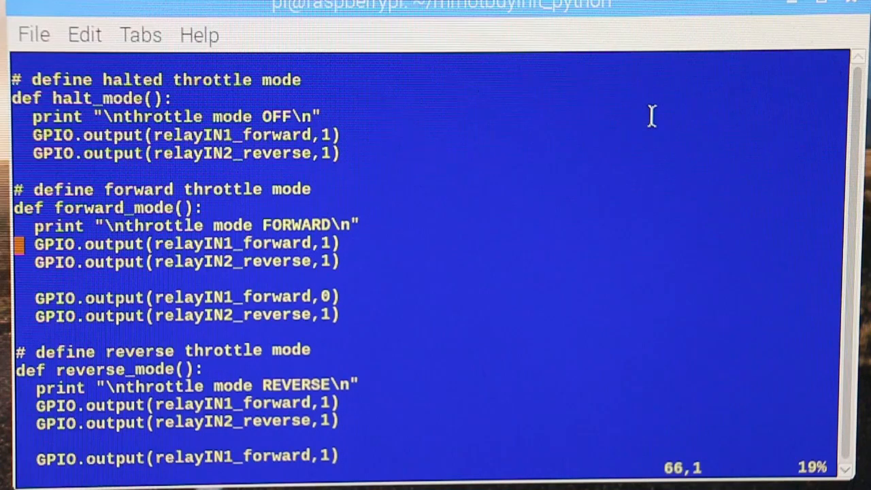
key(Down)
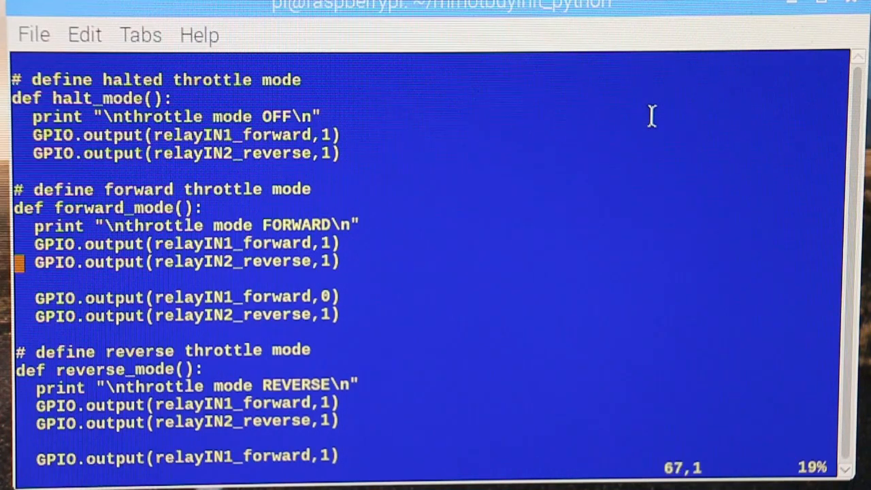
key(Down)
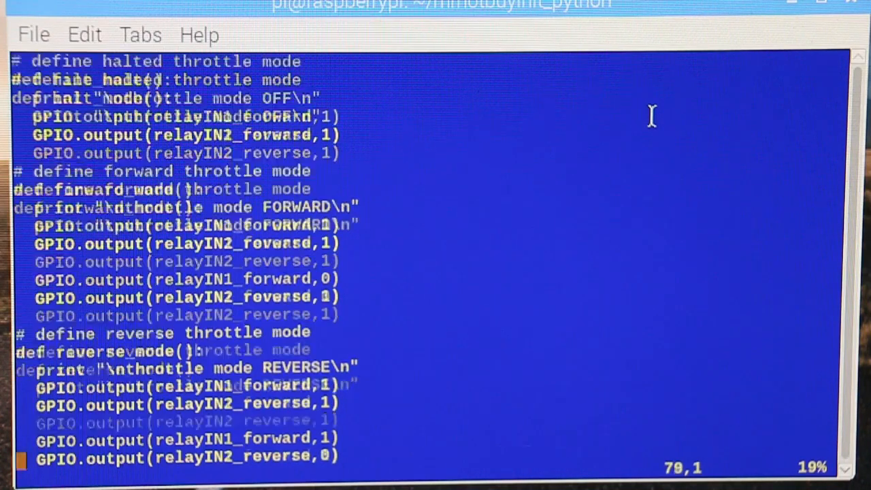
- Walk through the relayIN7_straight and relayIN8_turn pins, their setup and the 0.1 pulse width
scroll(down, 3)
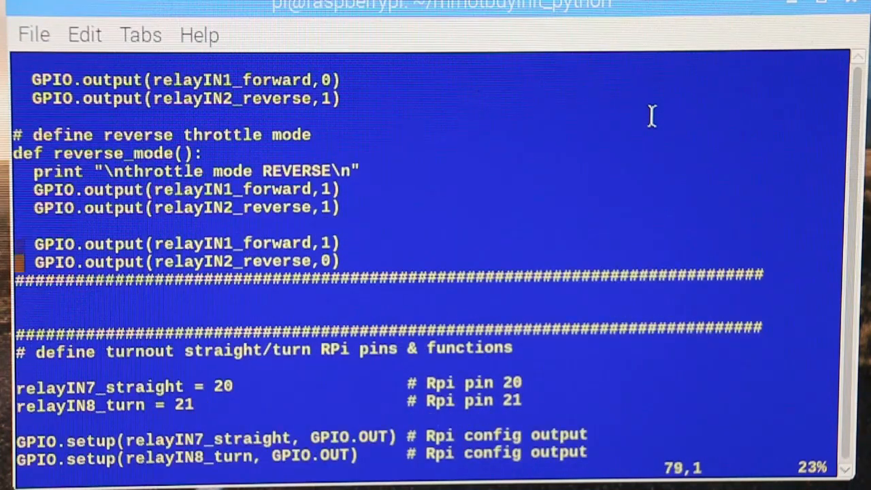
key(Down)
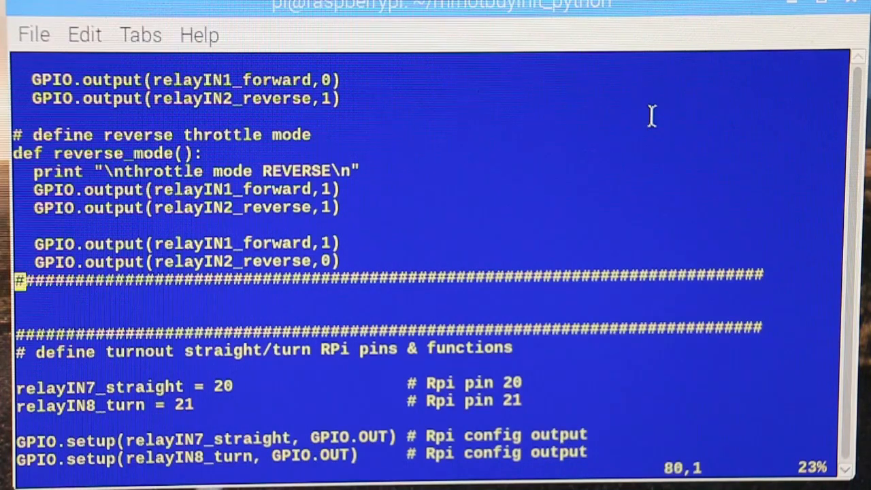
scroll(down, 3)
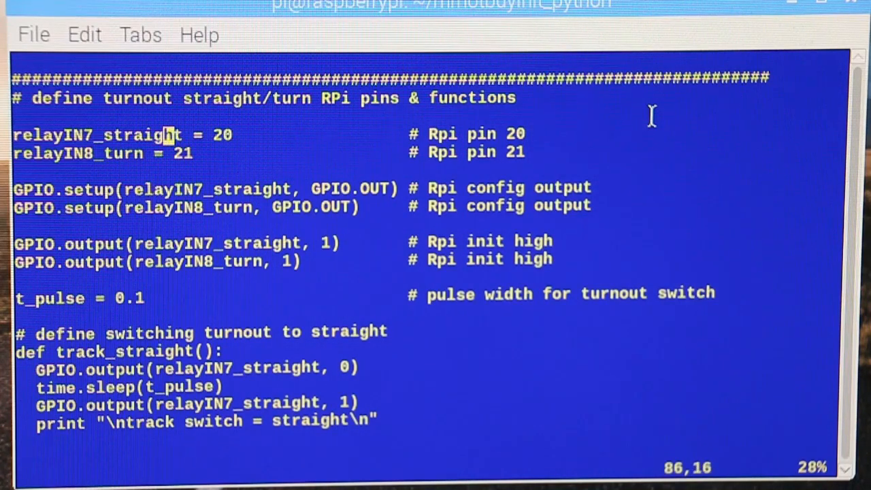
key(Home)
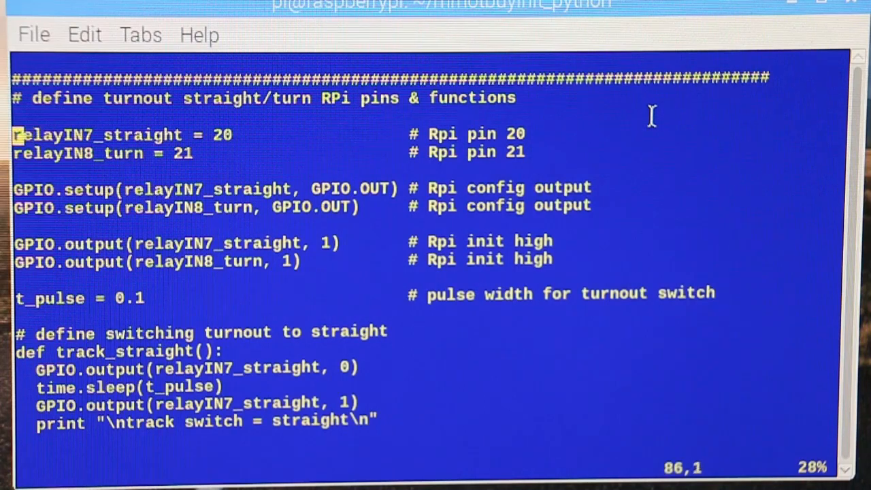
key(Down)
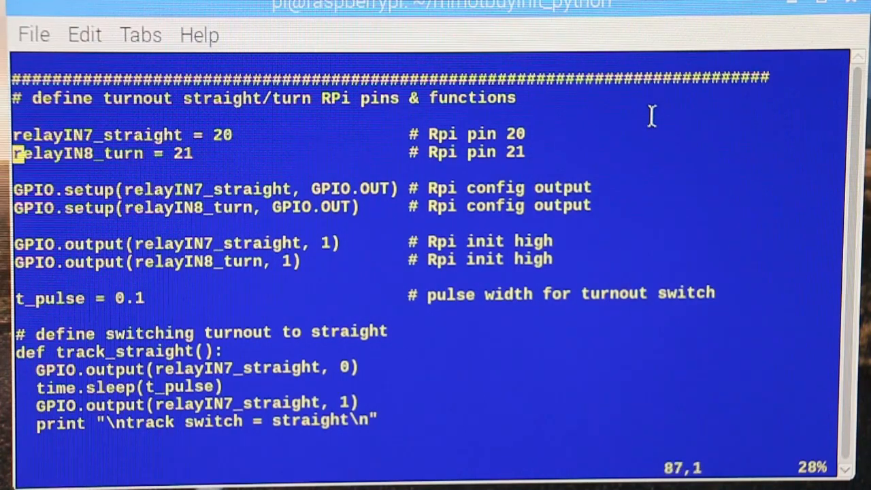
key(Down)
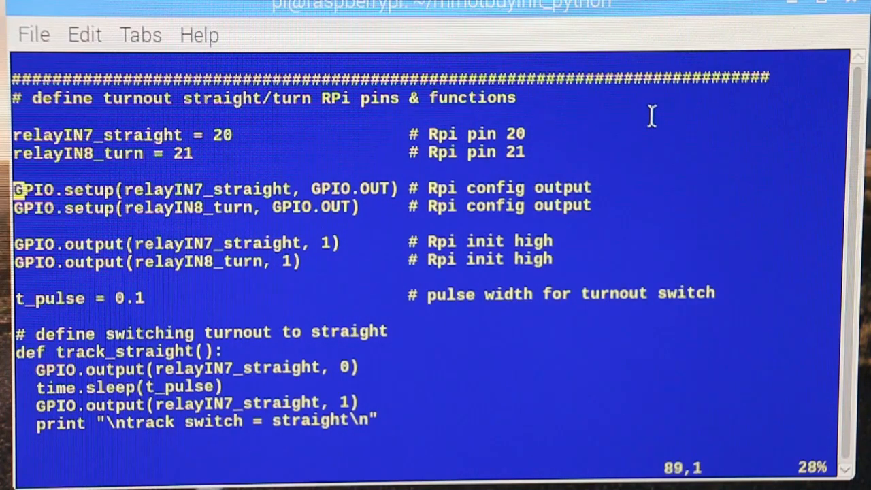
key(Down)
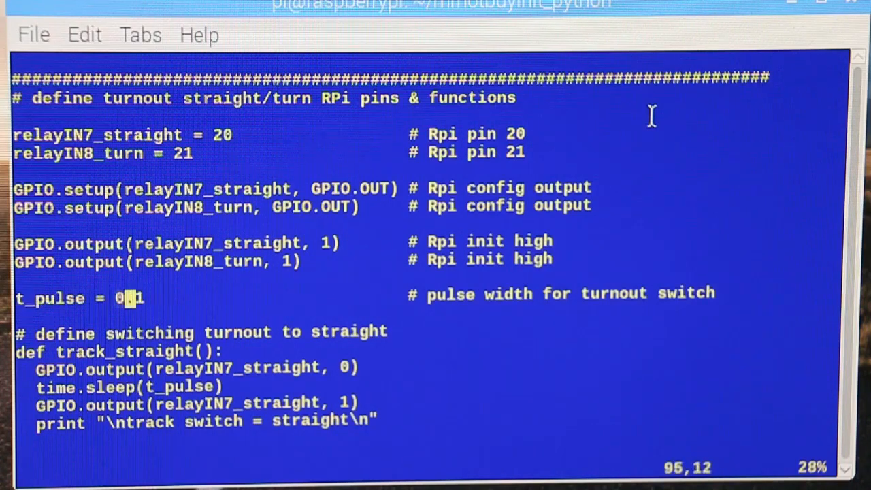
key(Home)
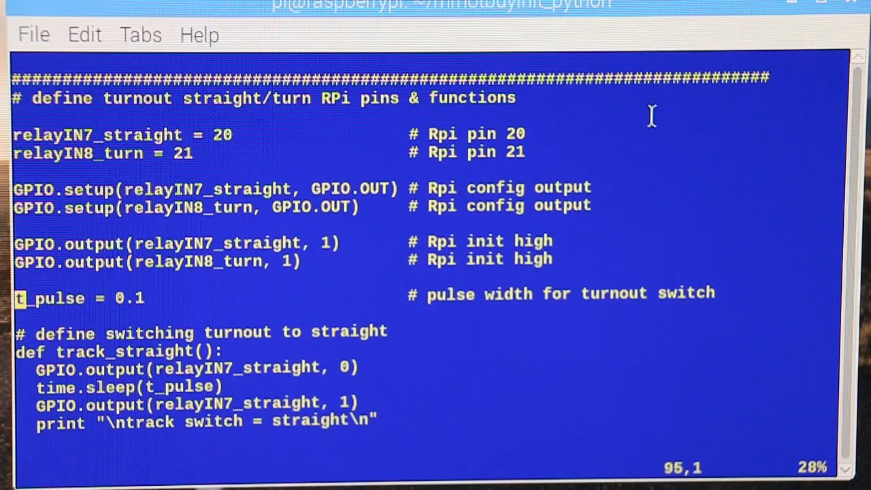
key(Right)
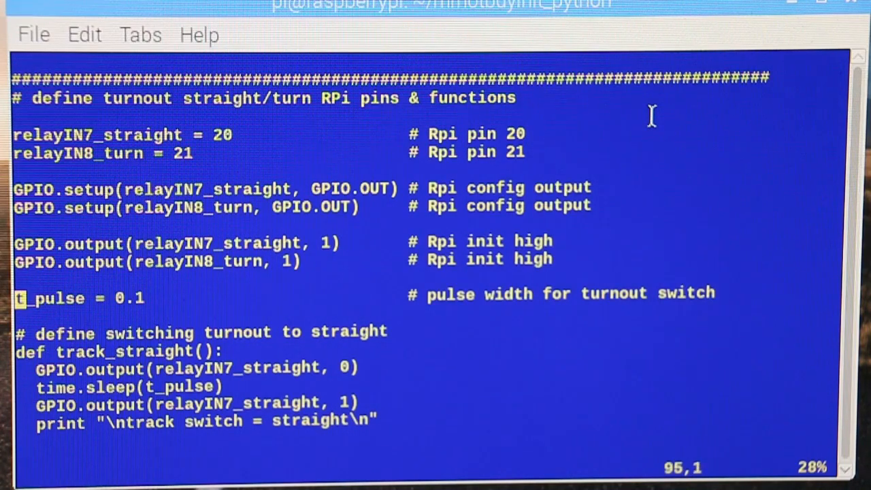
- Step through the track_straight pulse sequence and down into the track_turn function
key(Down)
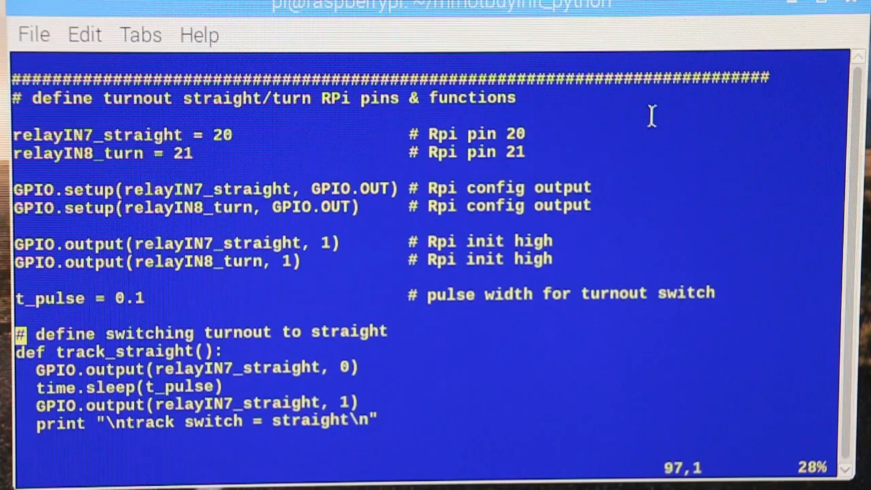
key(Down)
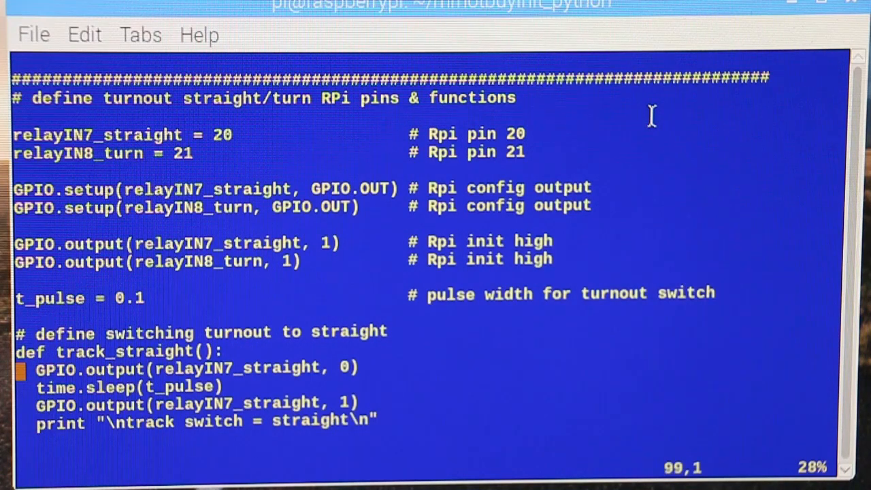
key(Down)
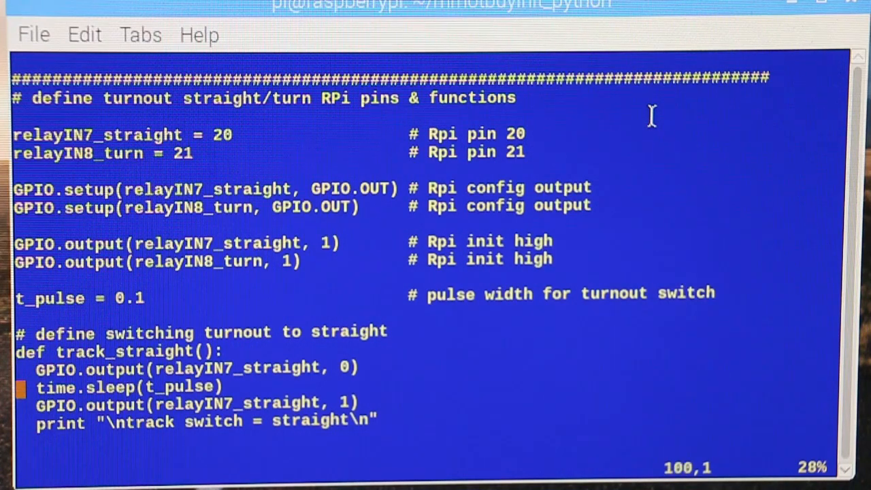
key(Down)
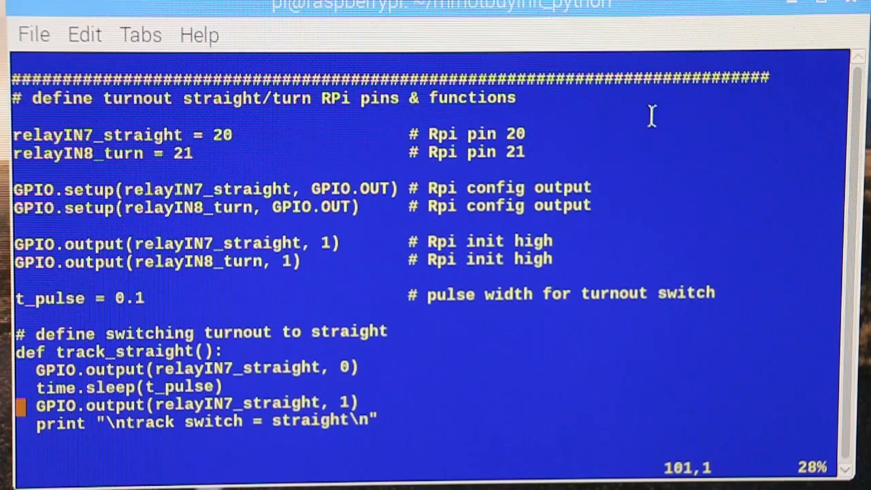
key(Down)
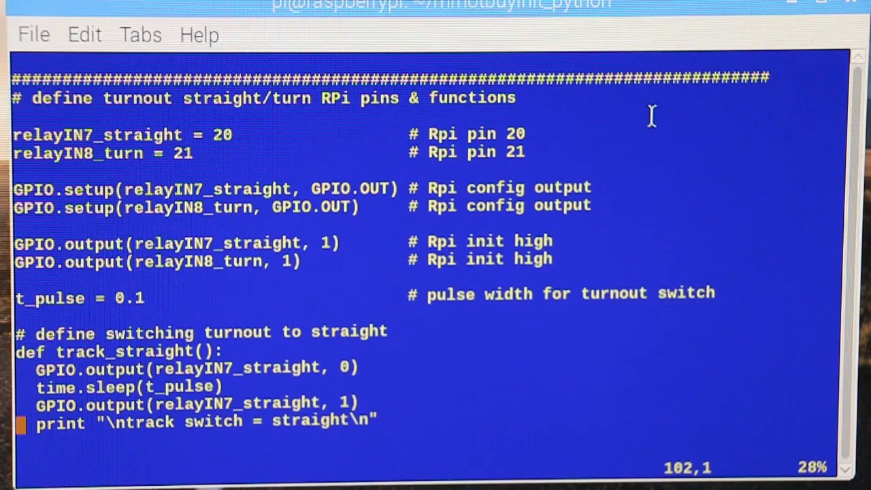
scroll(down, 3)
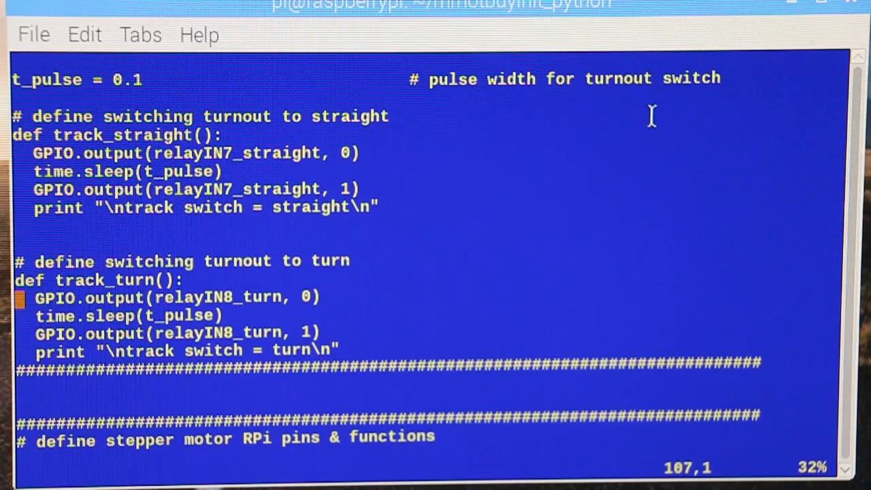
key(Down)
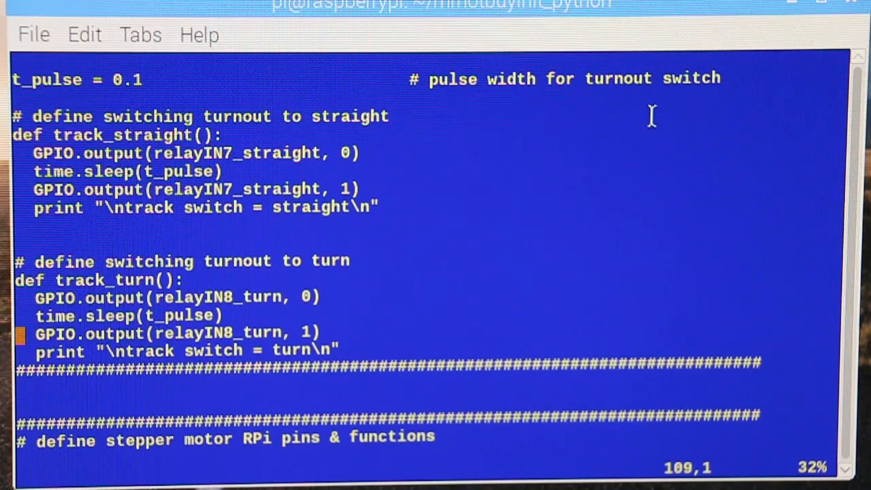
- Move through the stepper motor driver pin assignments and their init-low lines to step4th
scroll(down, 3)
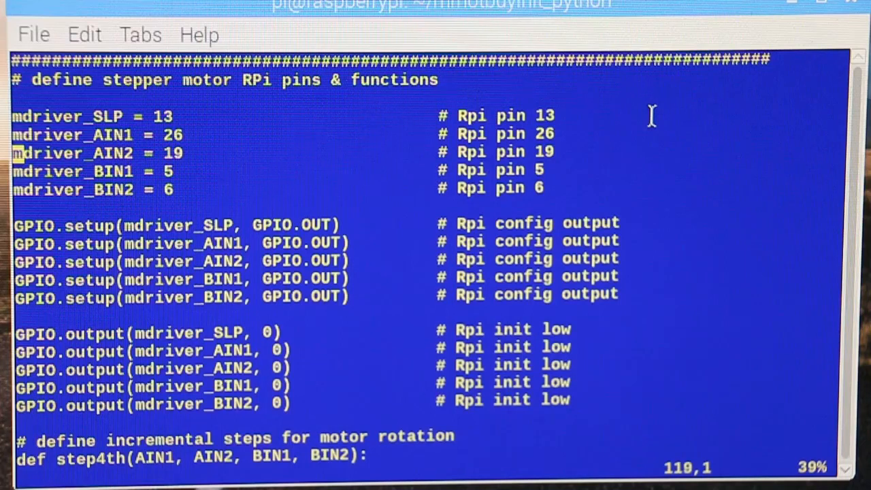
key(Down)
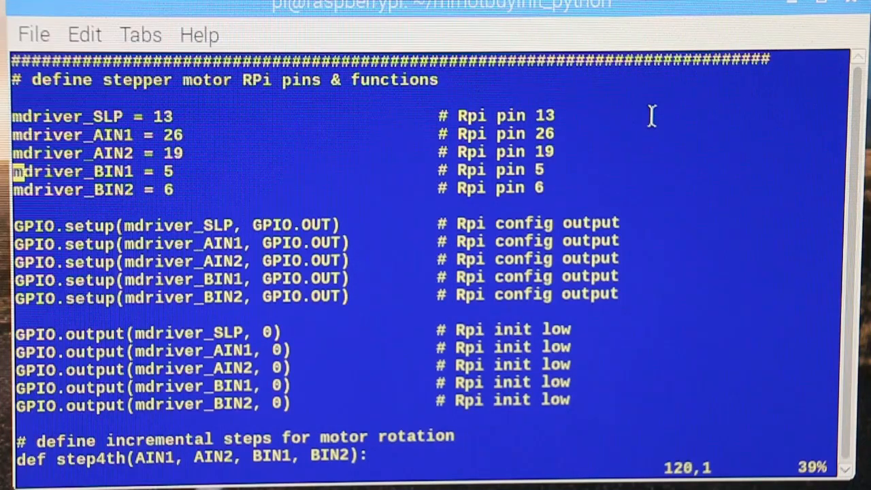
key(Down)
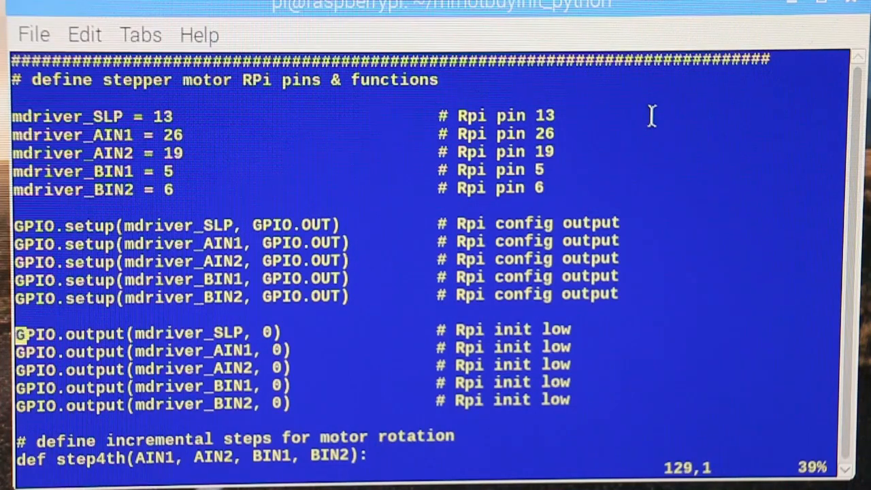
scroll(down, 3)
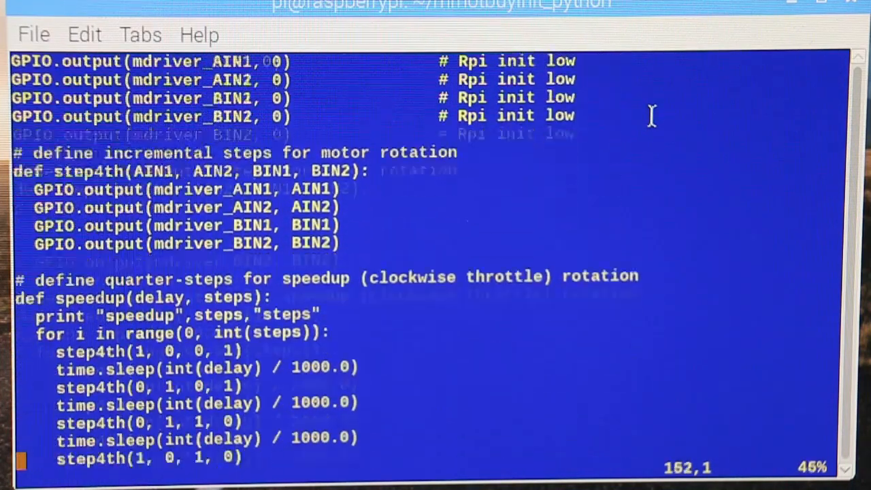
scroll(down, 3)
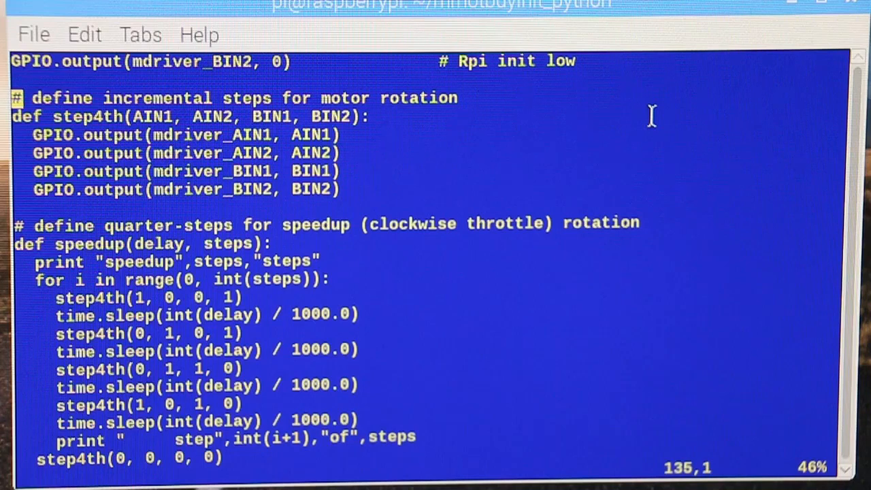
- Step through the speedup loop's delay parameter, quarter-steps, sleeps and step print line
key(Down)
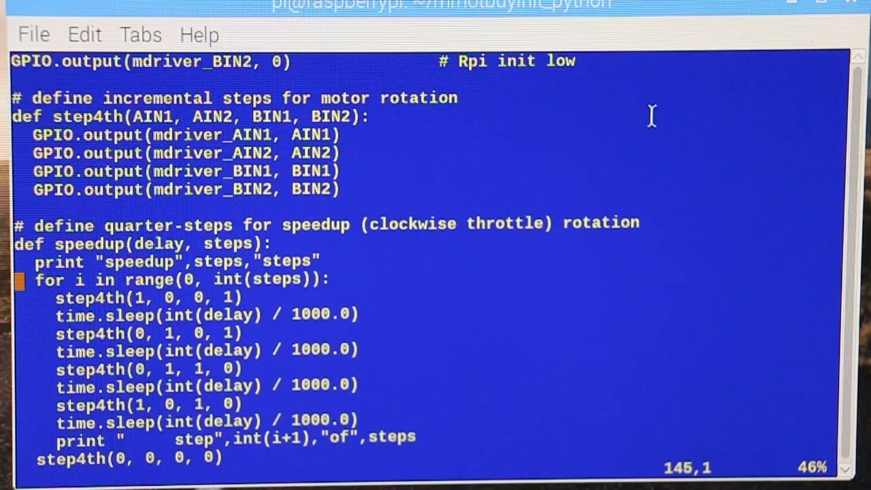
key(Up)
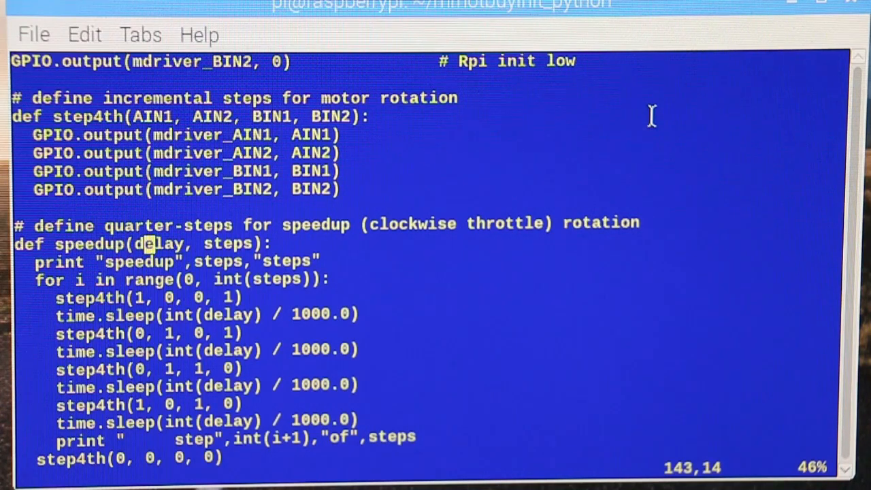
key(Left)
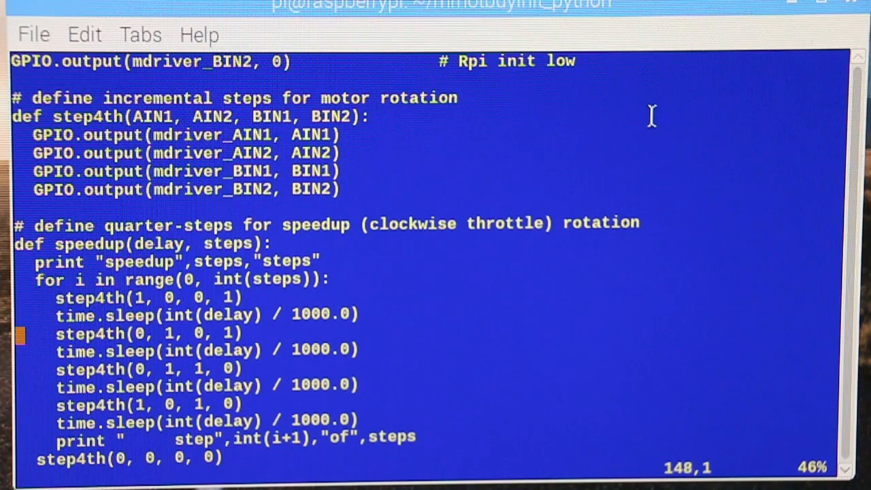
key(Down)
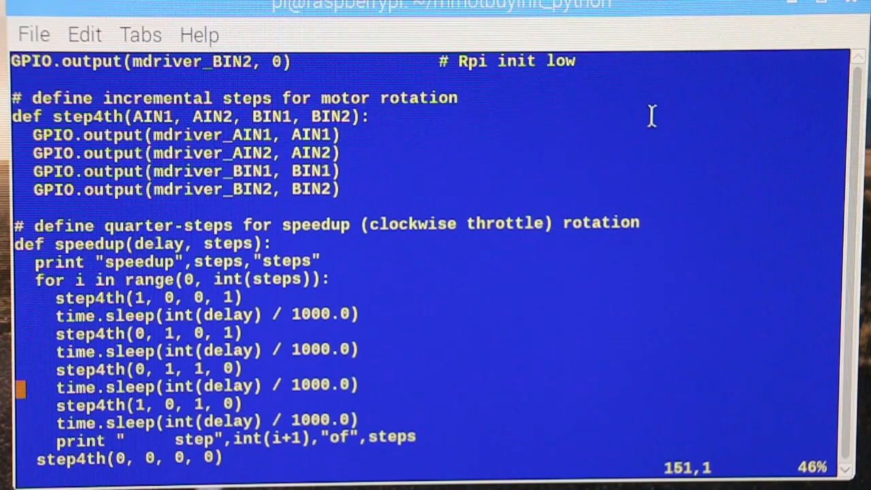
key(Down)
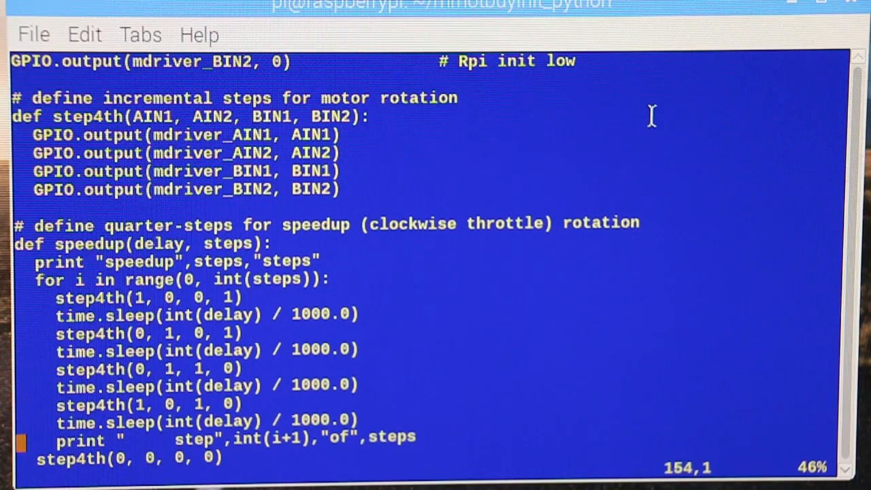
key(Down)
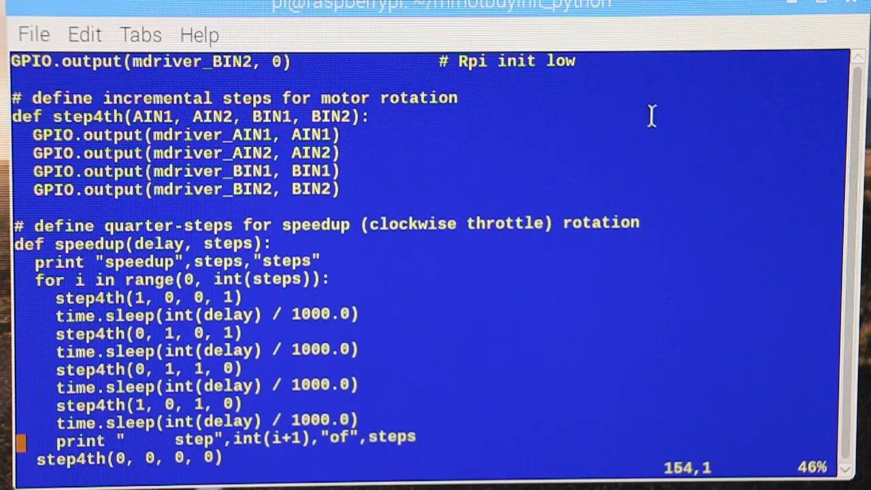
scroll(down, 3)
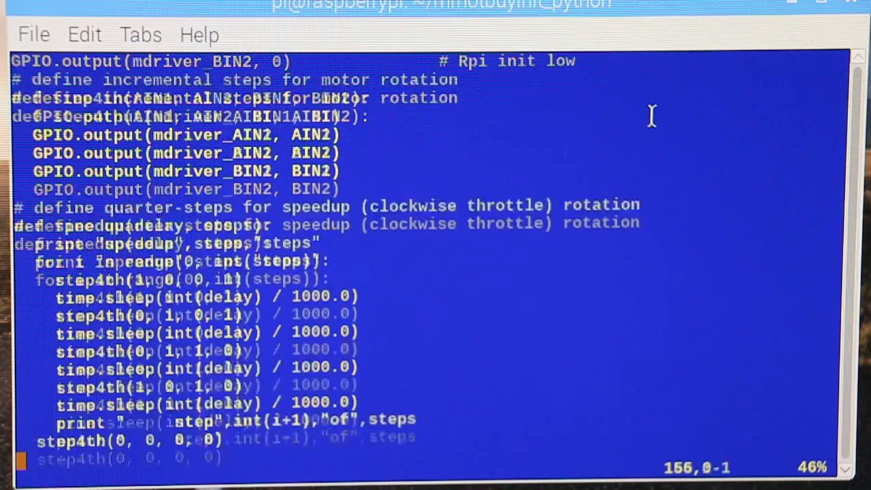
- Step through the slowdown sleep and step4th lines, then bring the beep and hold functions into view
scroll(down, 3)
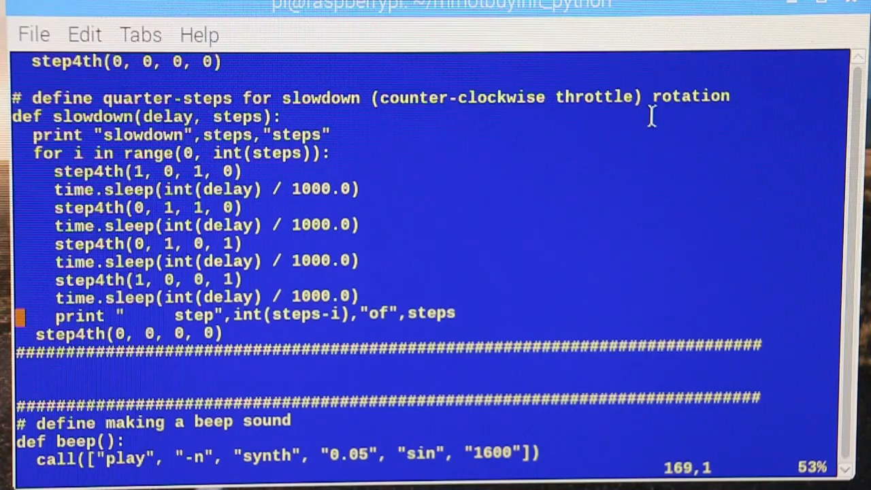
key(Up)
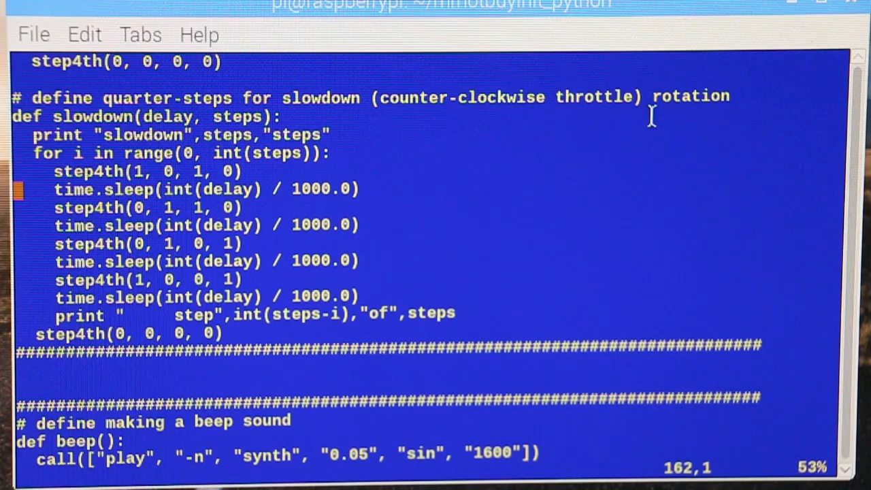
key(Down)
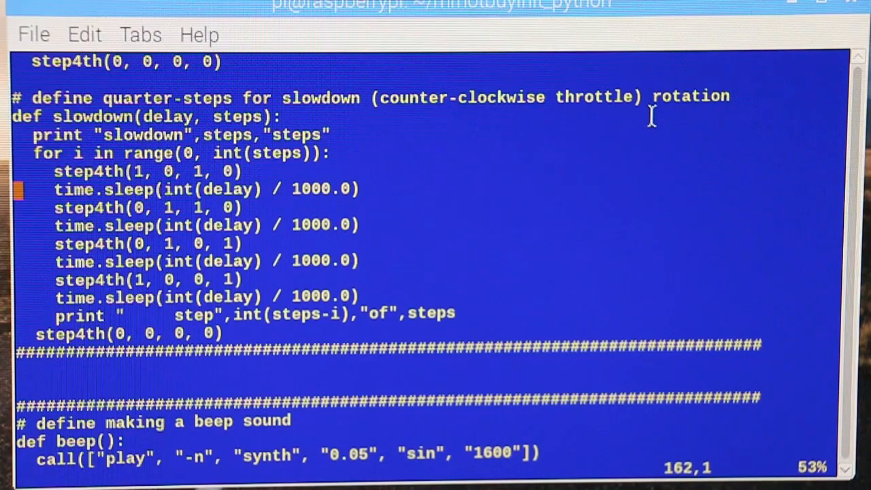
key(Down)
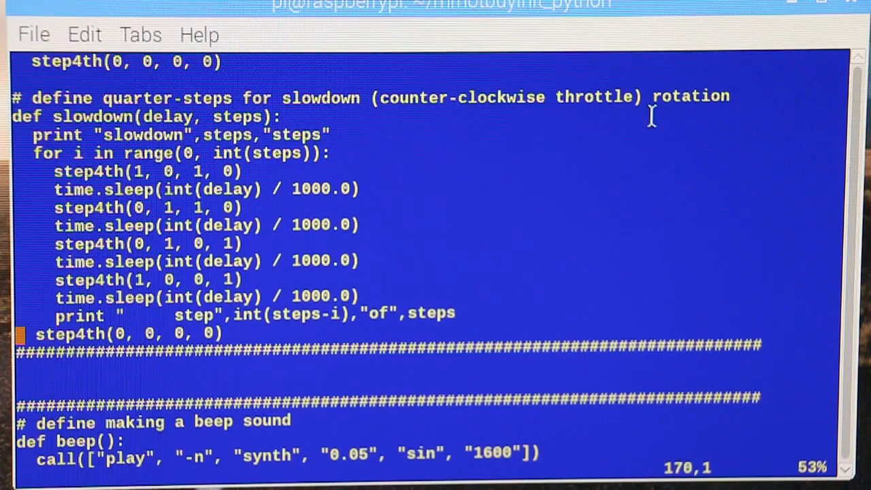
scroll(down, 3)
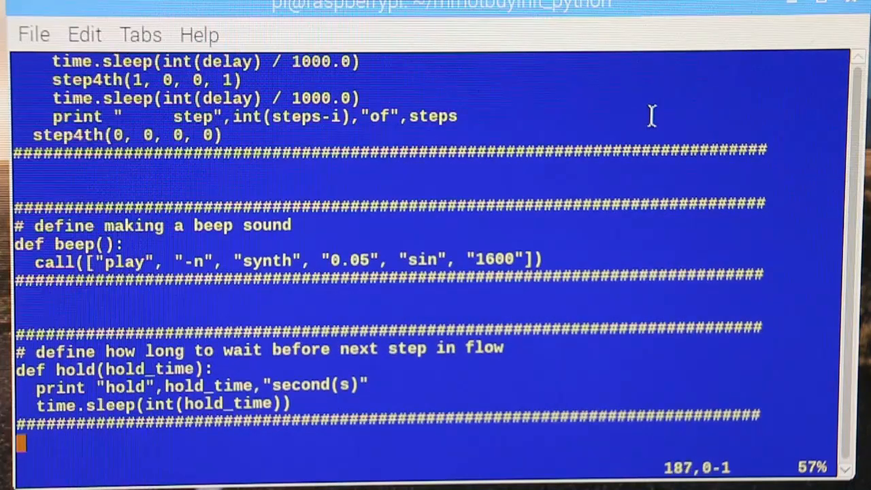
scroll(down, 3)
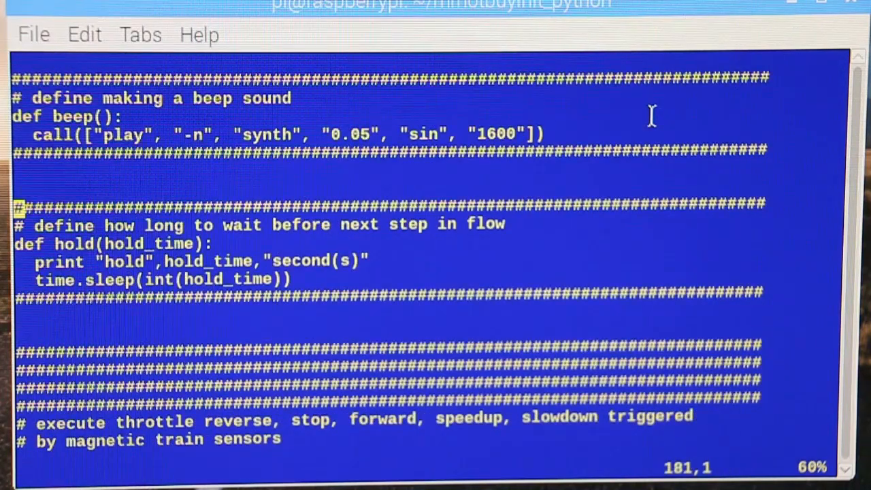
key(Down)
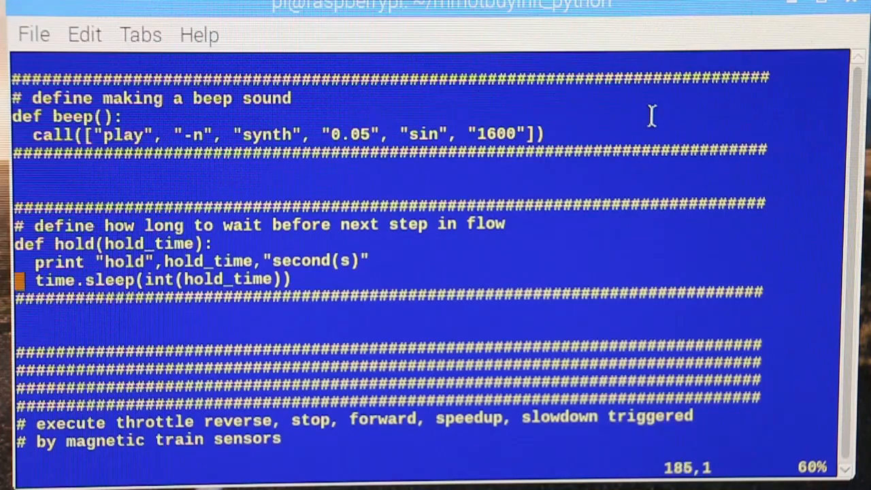
key(Up)
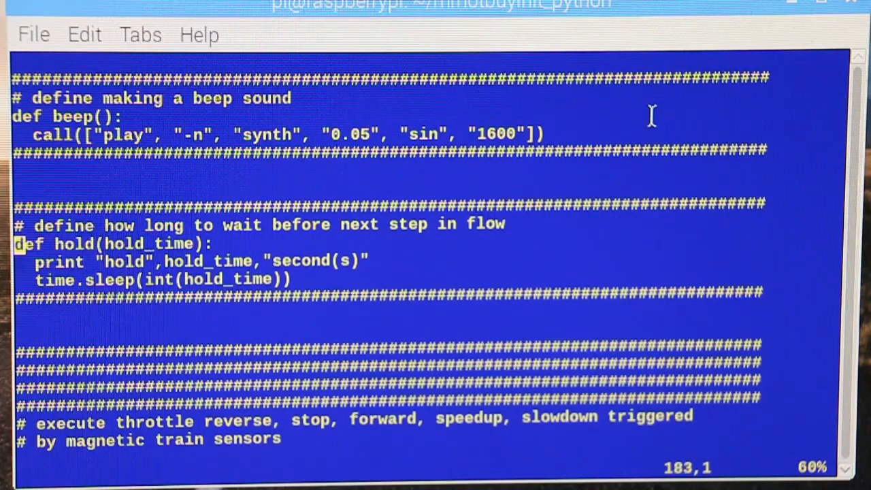
key(Down)
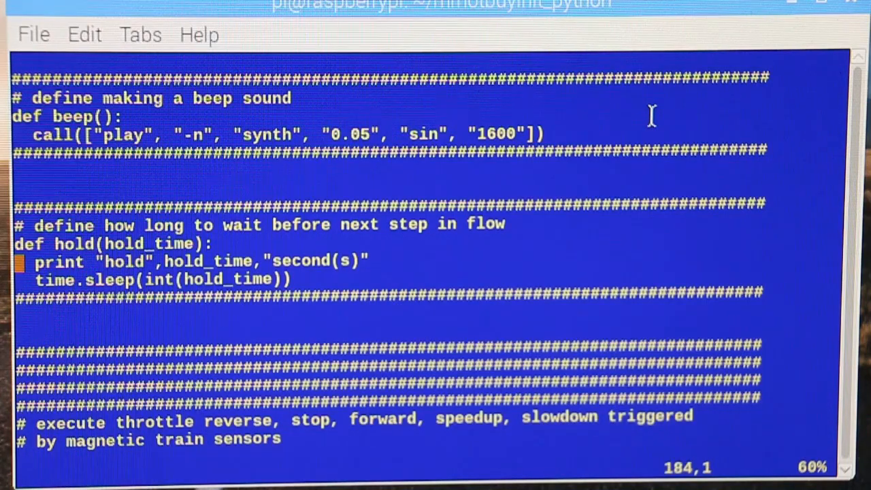
scroll(down, 3)
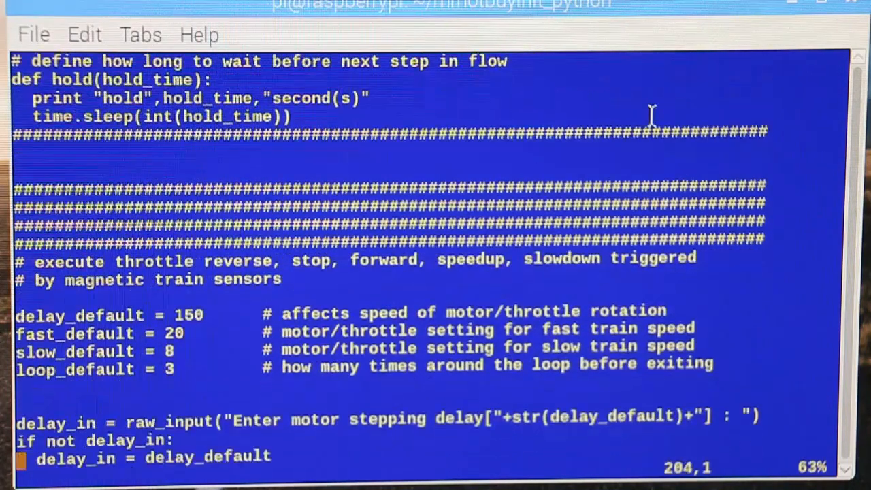
scroll(down, 3)
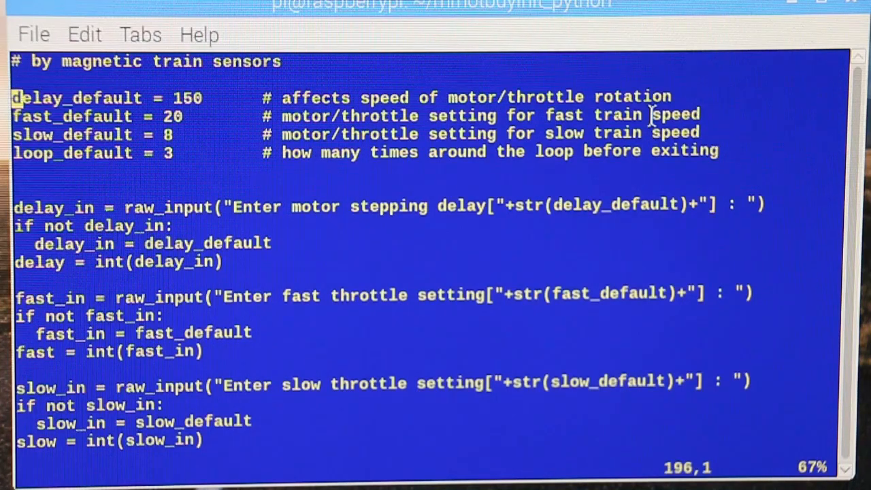
key(Down)
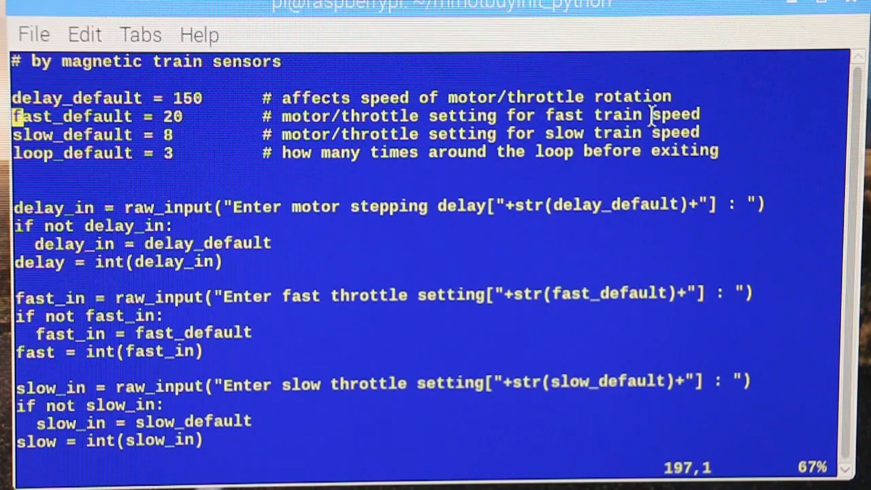
key(Down)
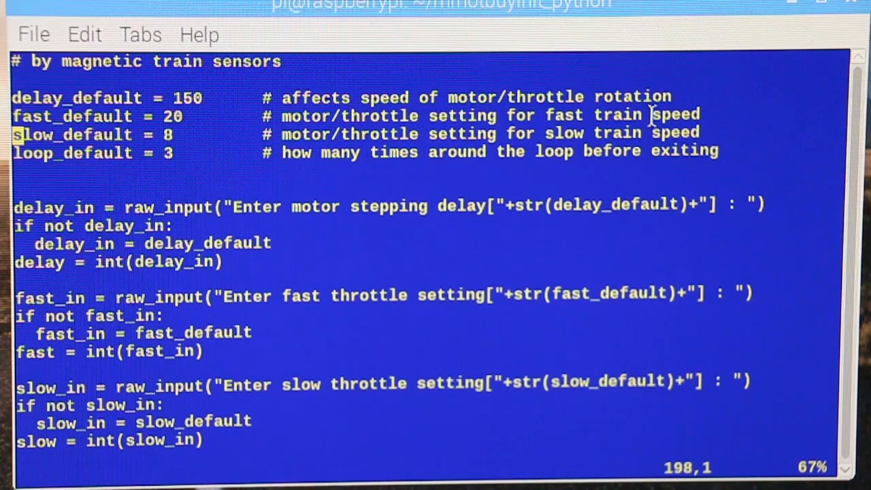
key(Down)
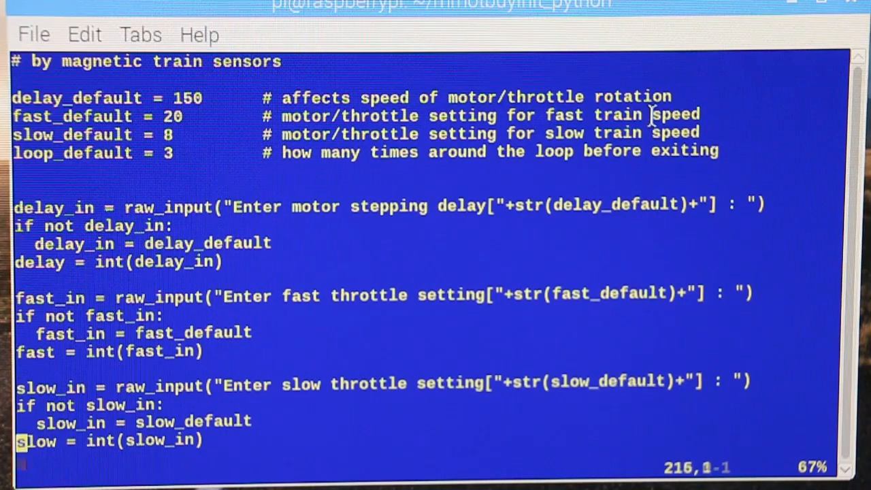
scroll(down, 3)
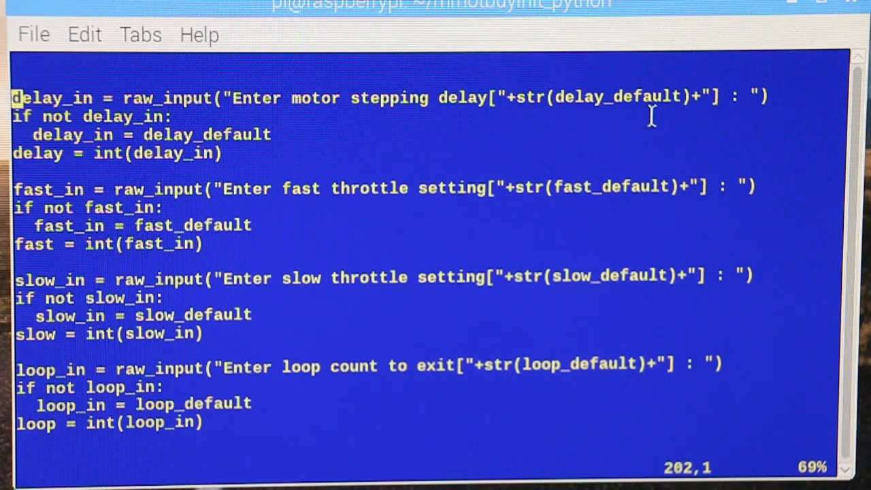
key(Down)
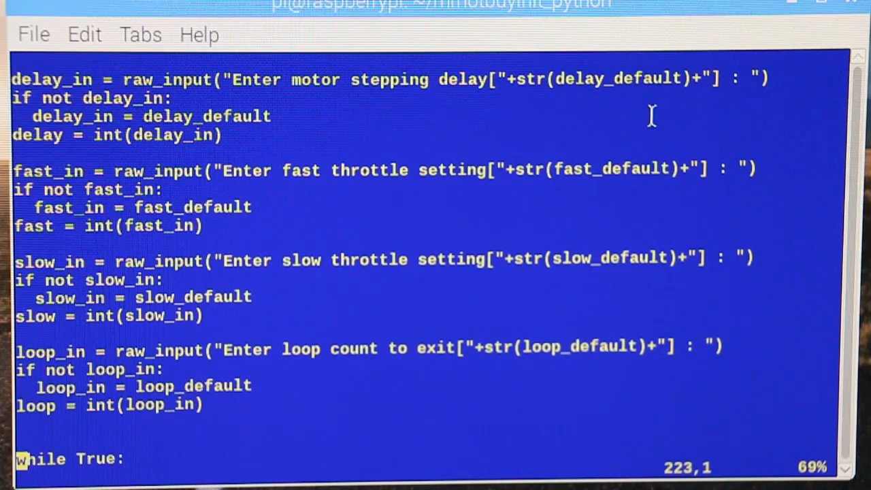
scroll(down, 3)
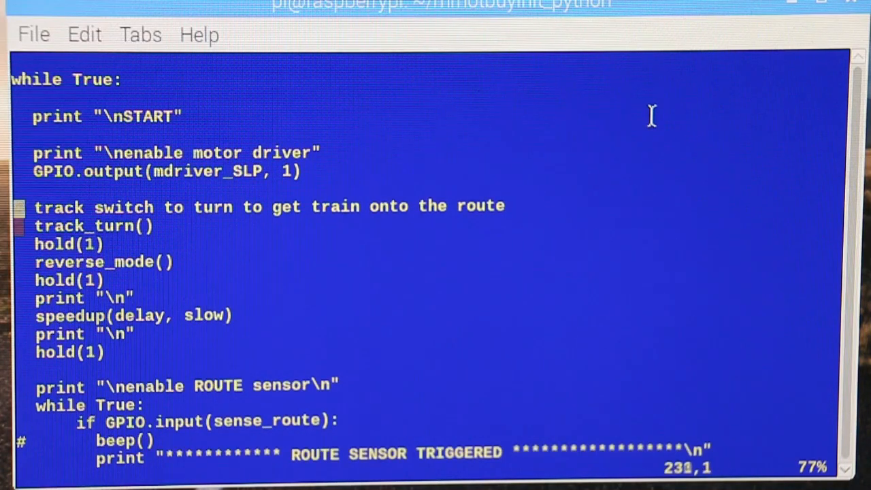
text(#)
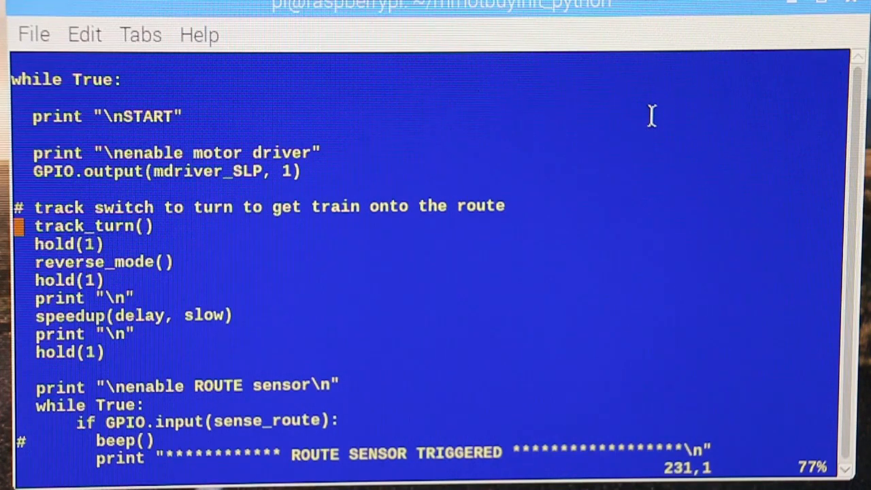
key(Down)
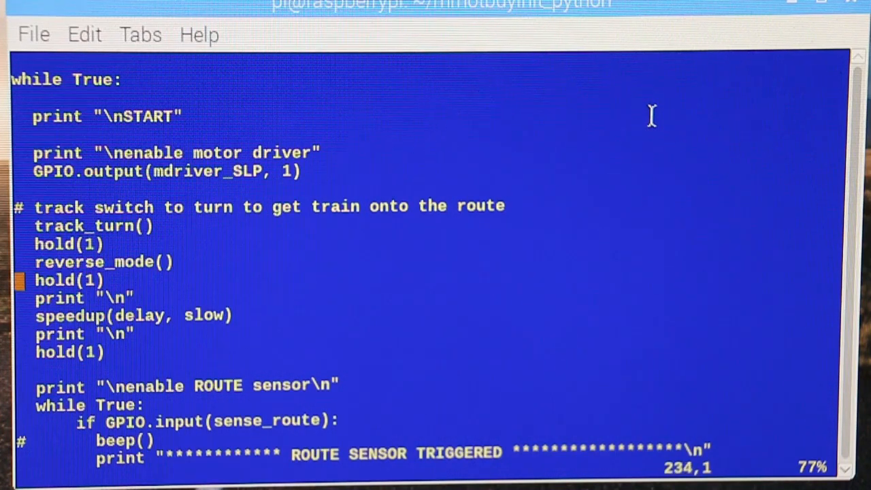
key(Down)
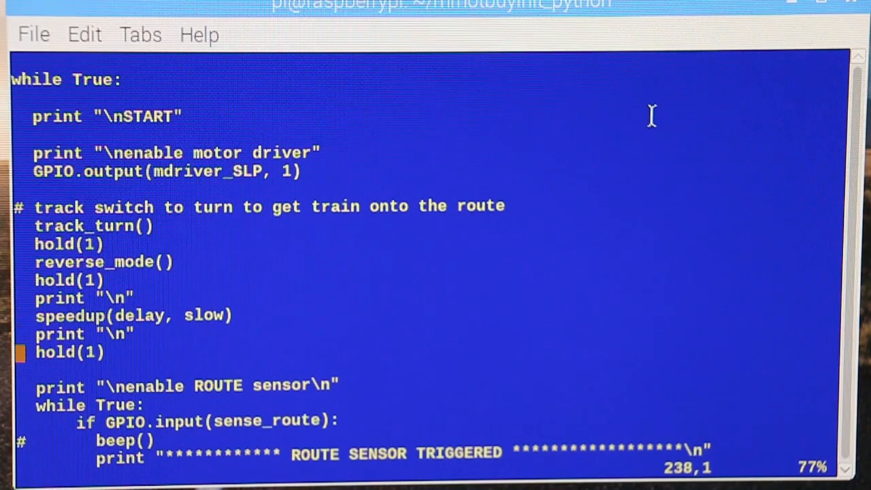
scroll(down, 3)
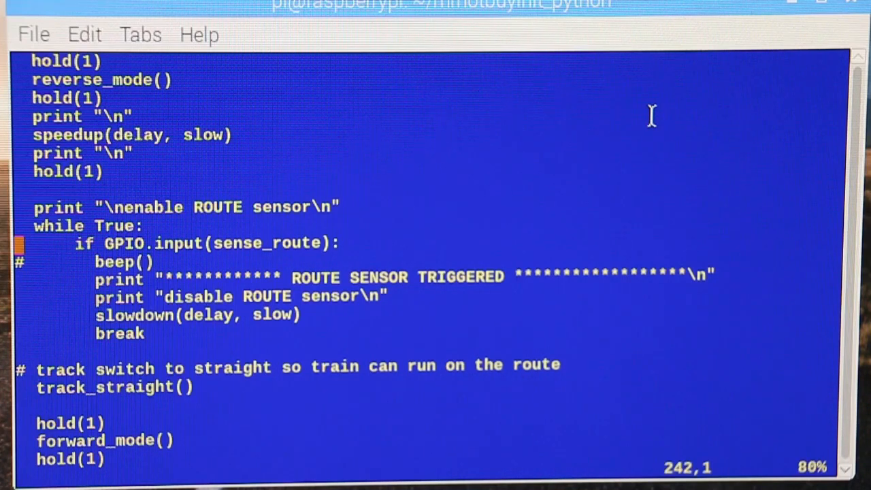
key(Down)
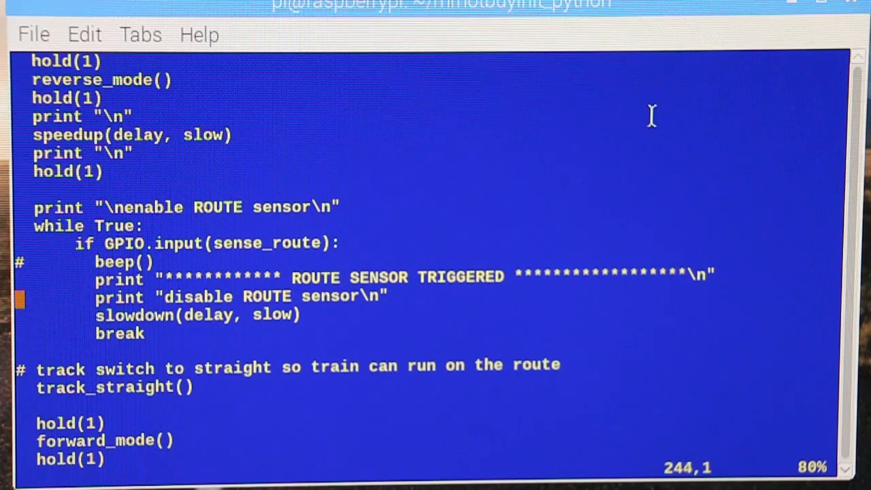
key(Down)
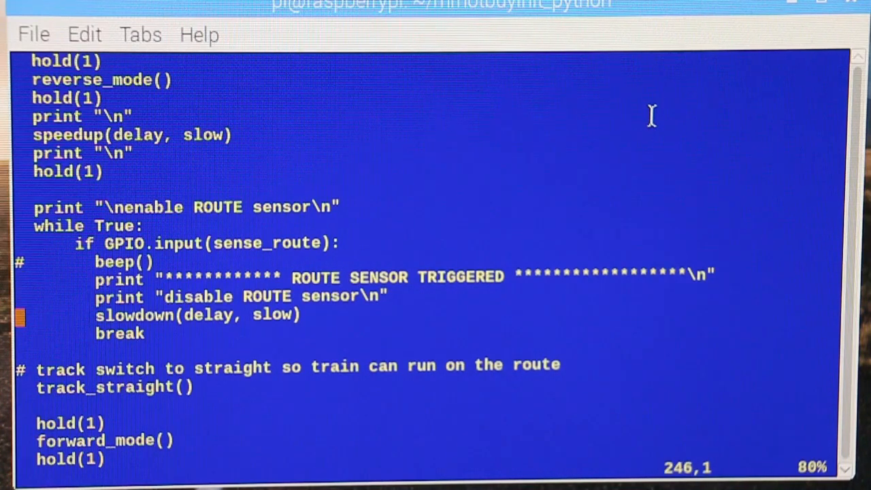
key(Down)
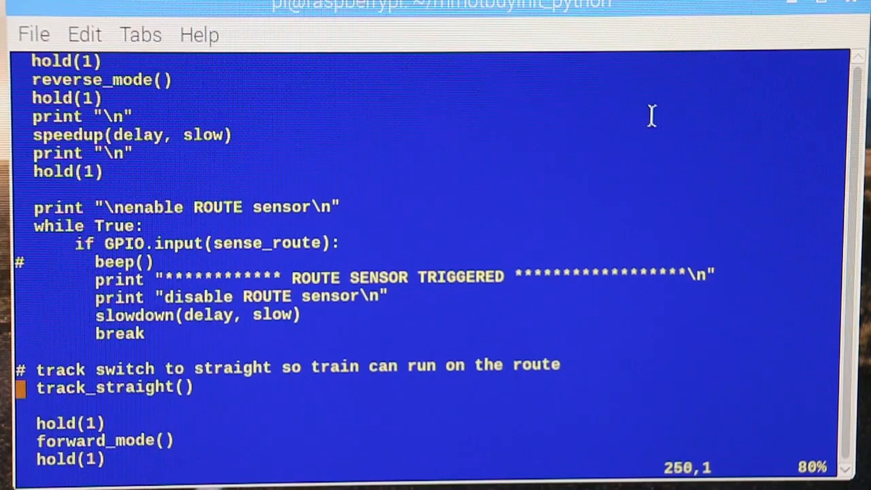
key(Down)
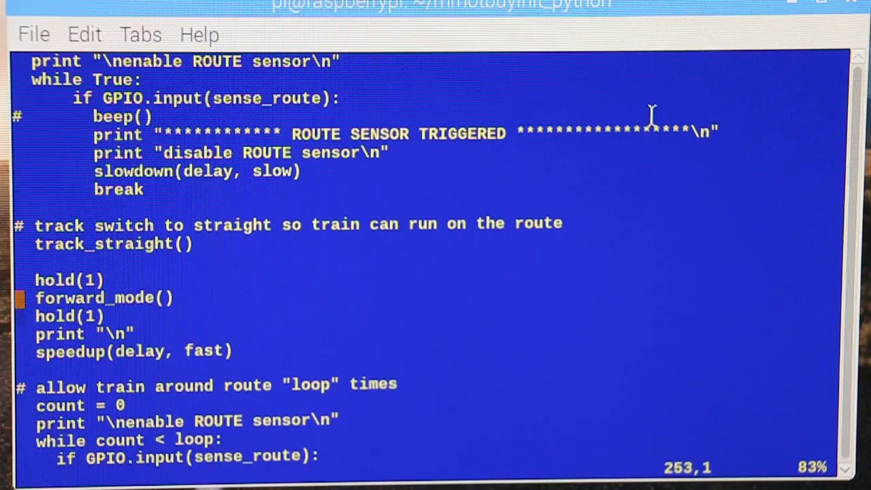
key(Up)
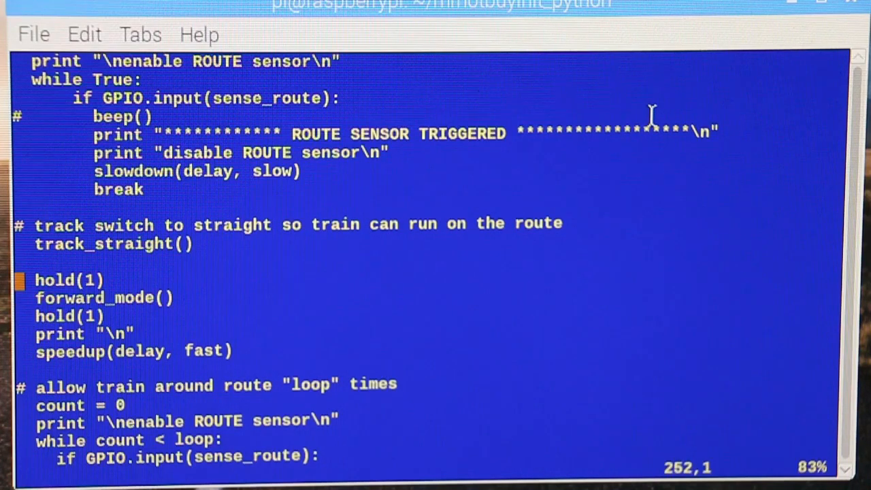
key(Down)
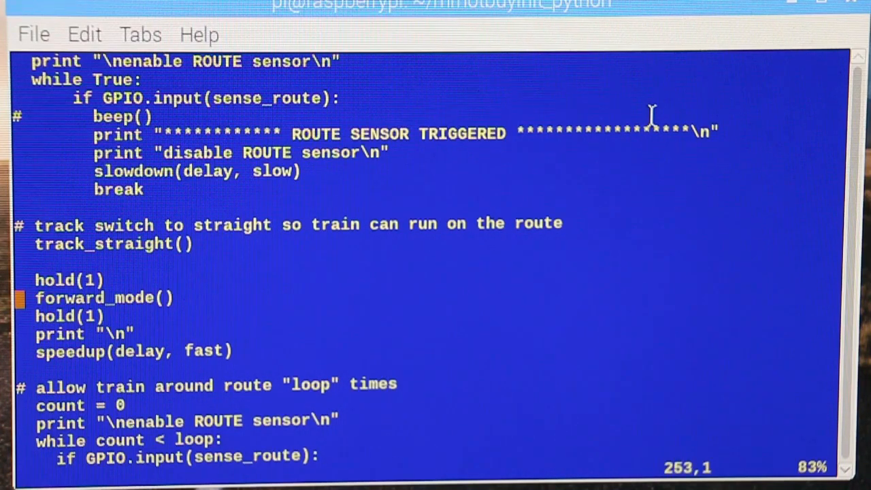
key(Down)
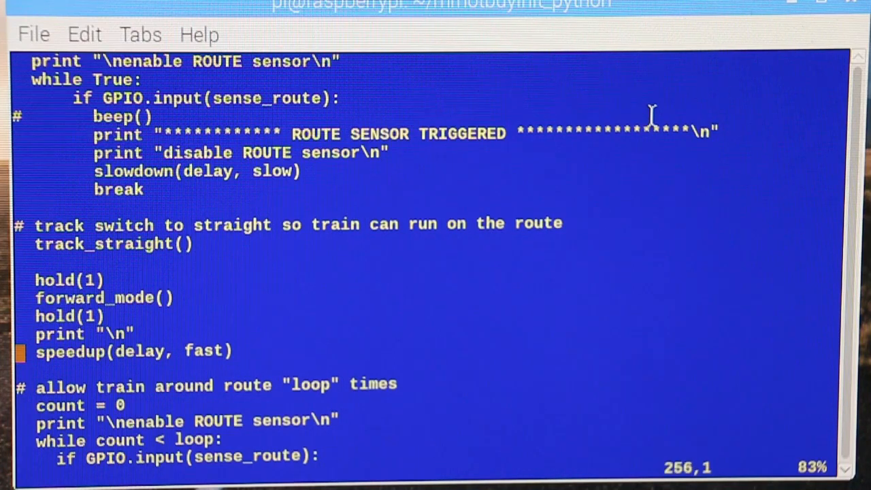
key(Down)
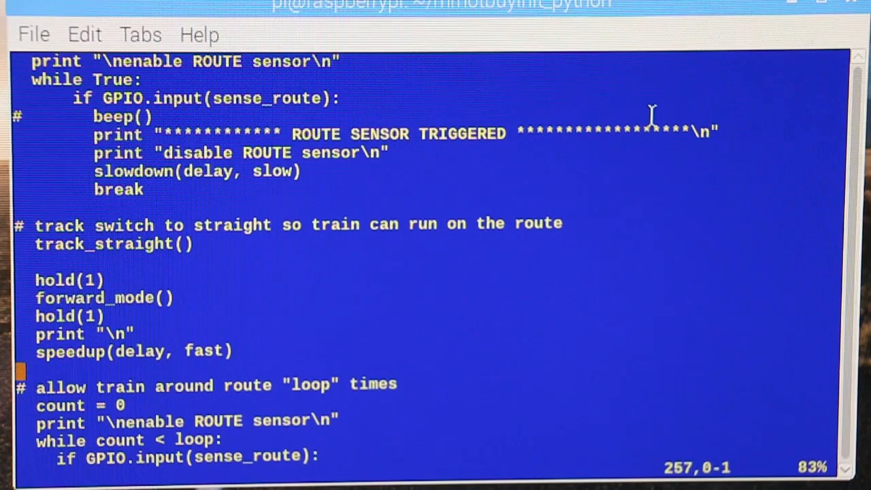
scroll(down, 3)
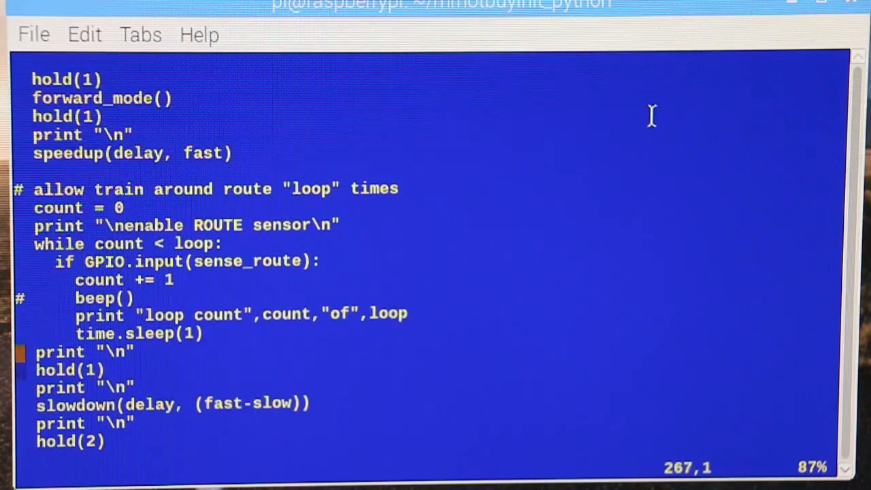
key(Up)
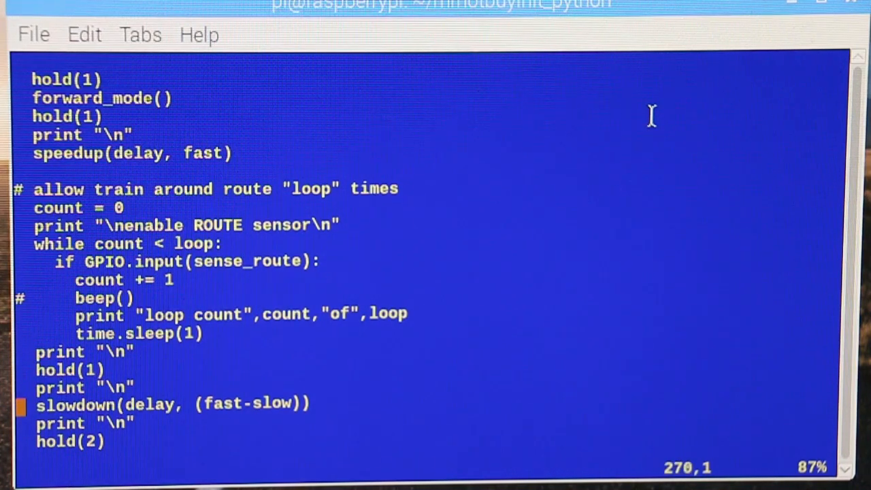
scroll(down, 3)
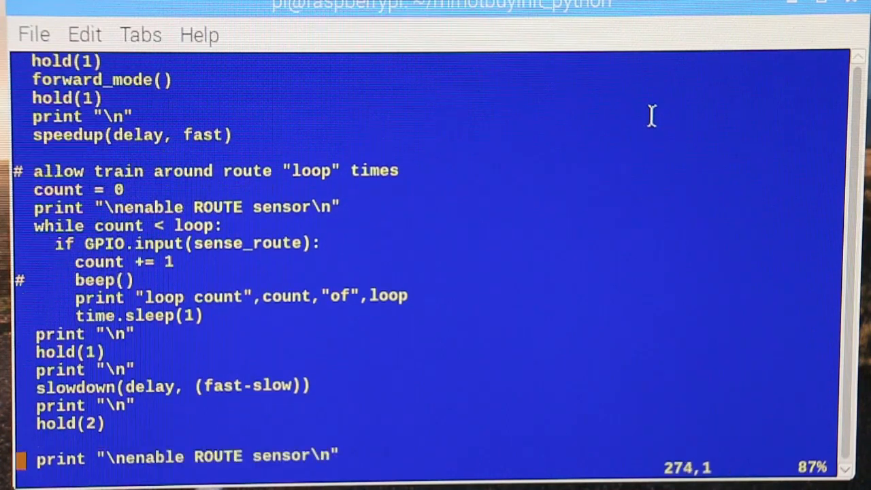
scroll(down, 3)
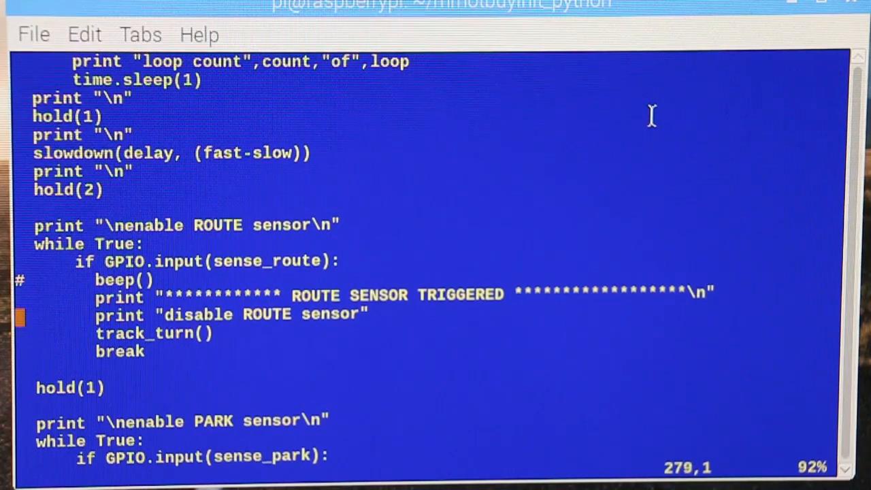
key(Down)
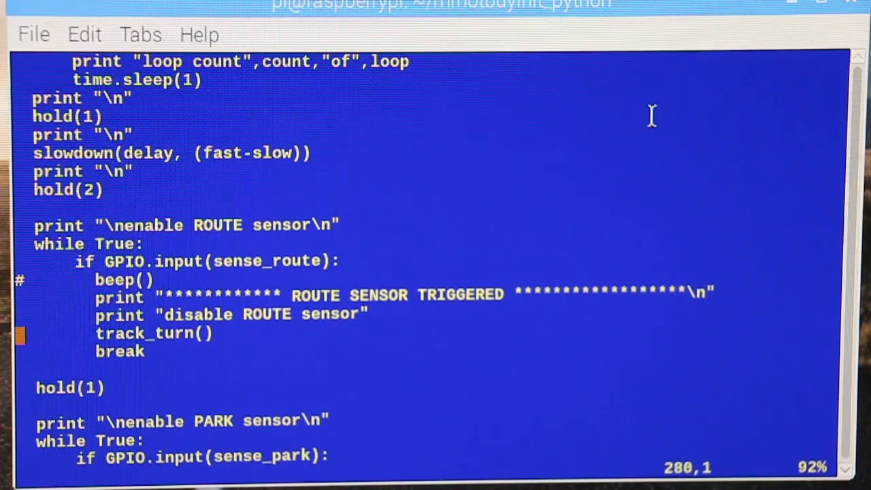
scroll(down, 3)
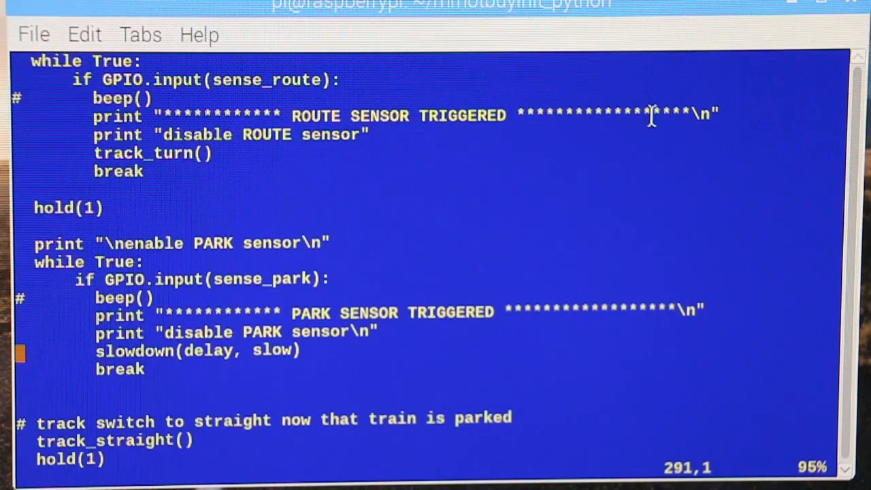
key(Up)
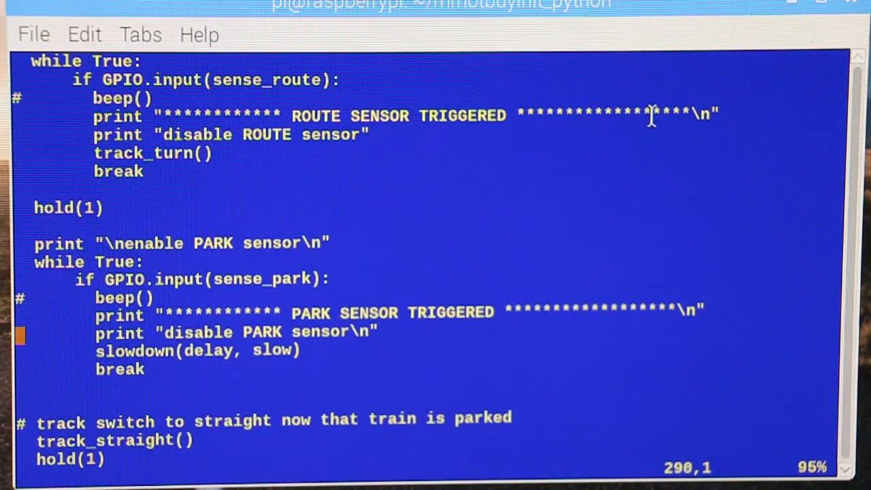
key(Down)
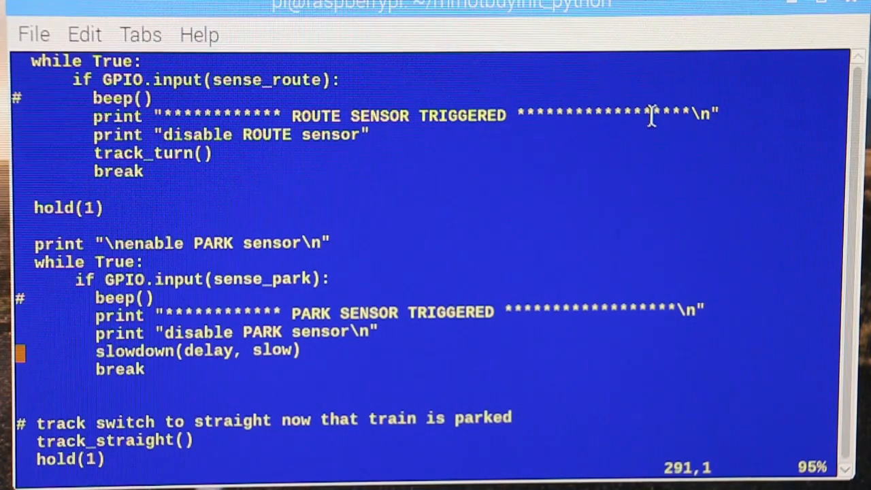
scroll(down, 3)
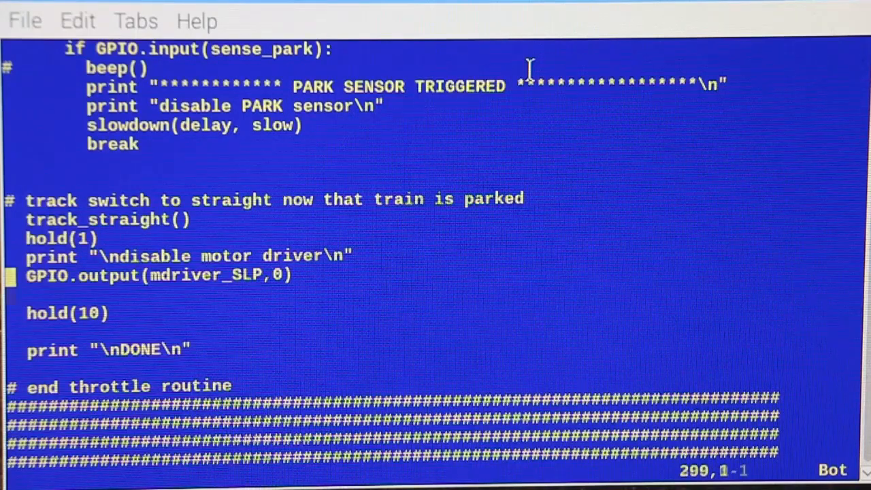
key(Down)
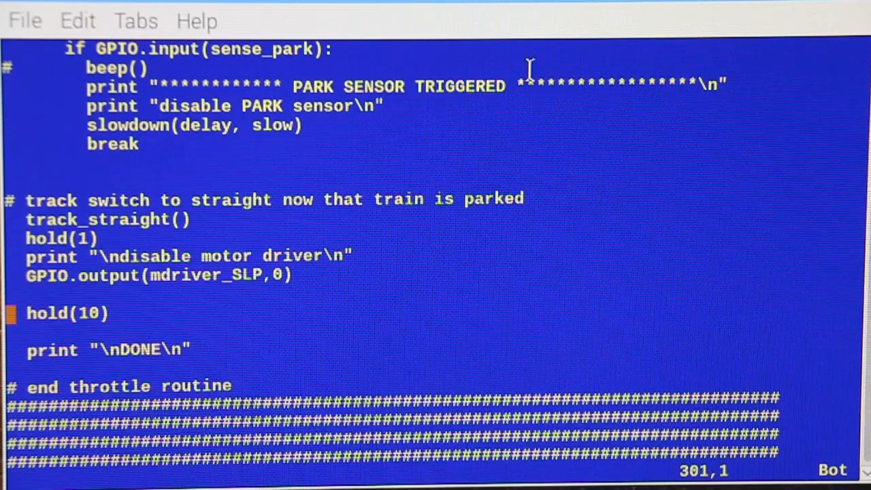